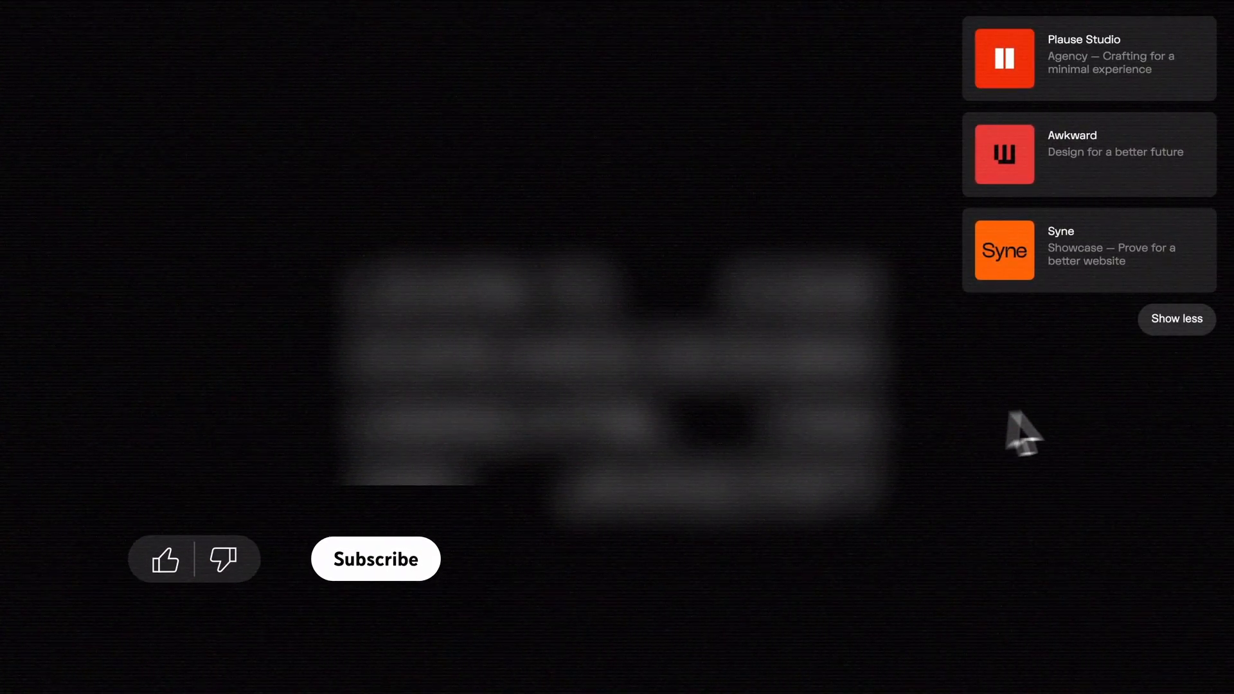
Step: Add a .site-content div via Emmet, followed by an empty container div
click(164, 559)
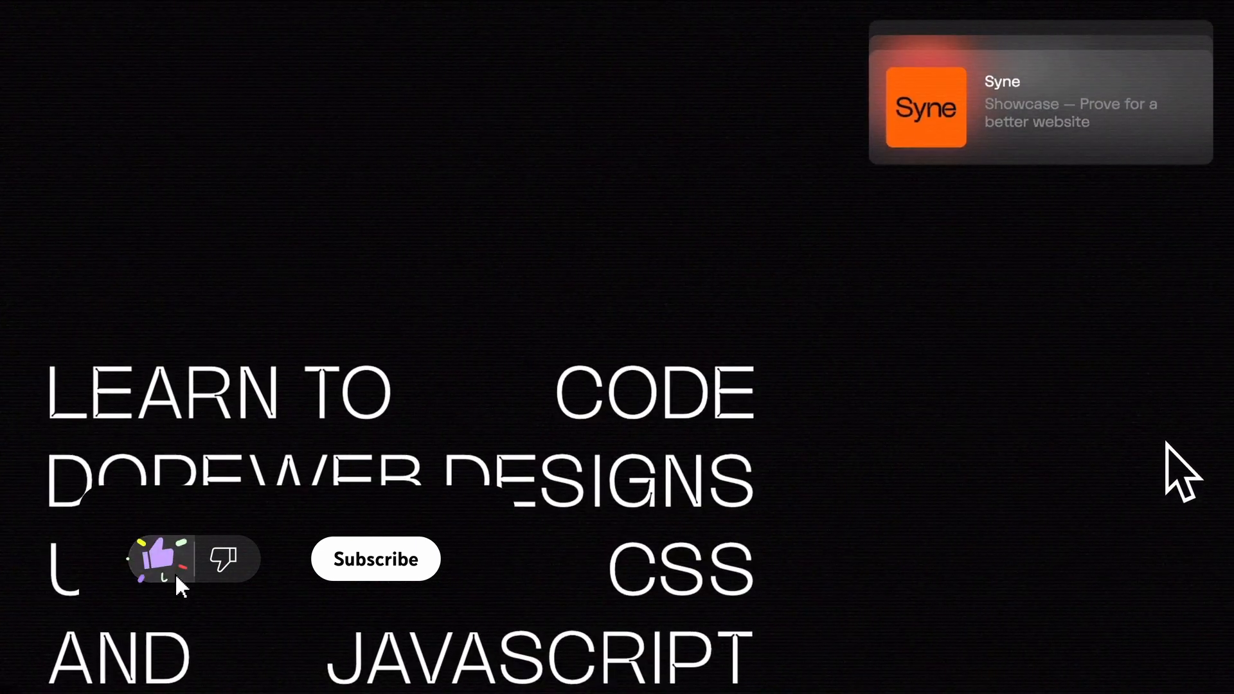
click(375, 558)
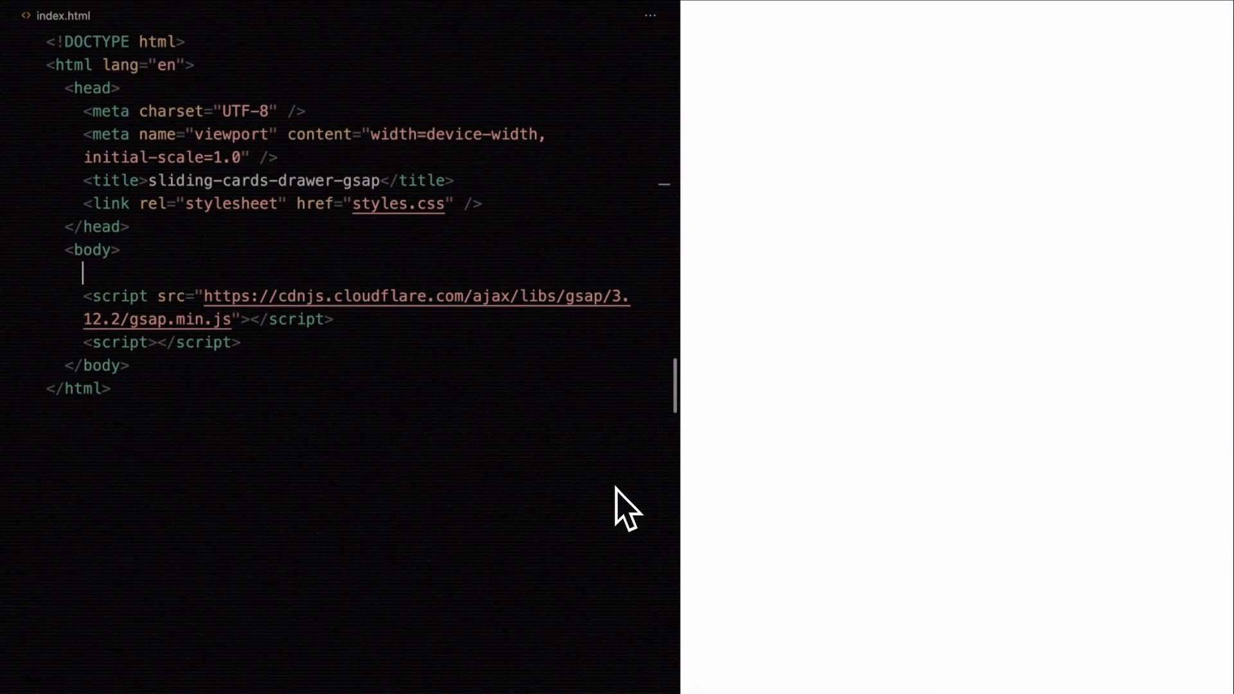
text(.site-content)
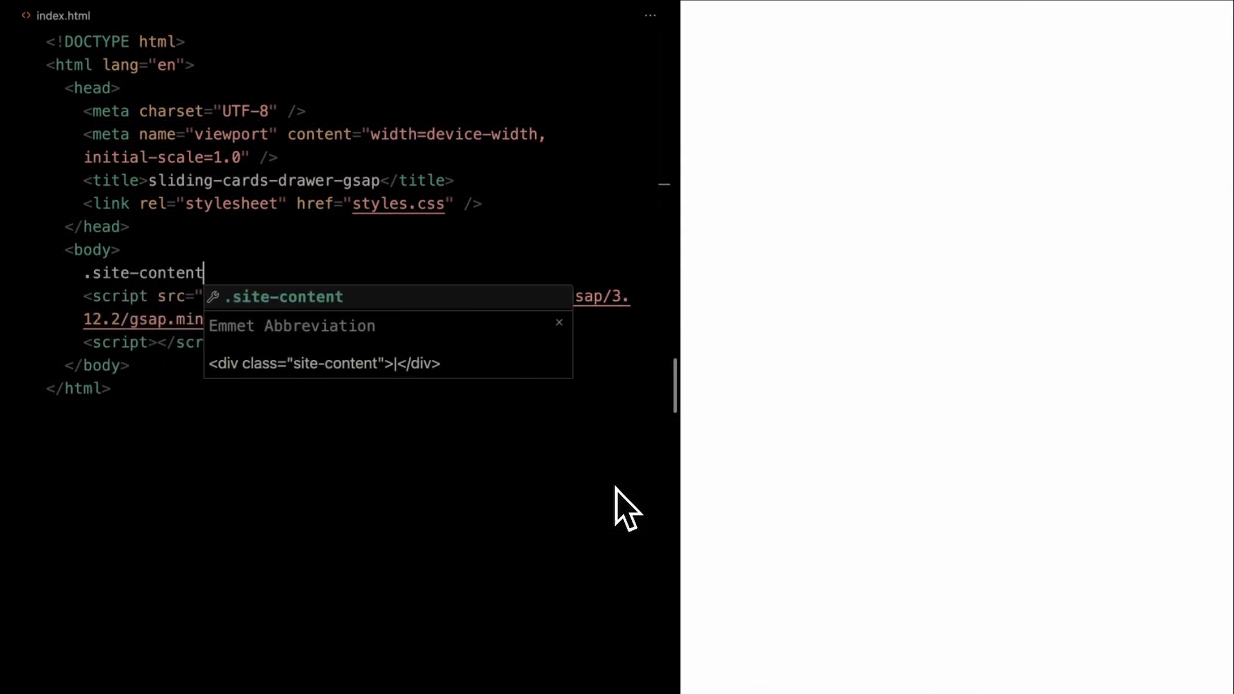
key(Tab)
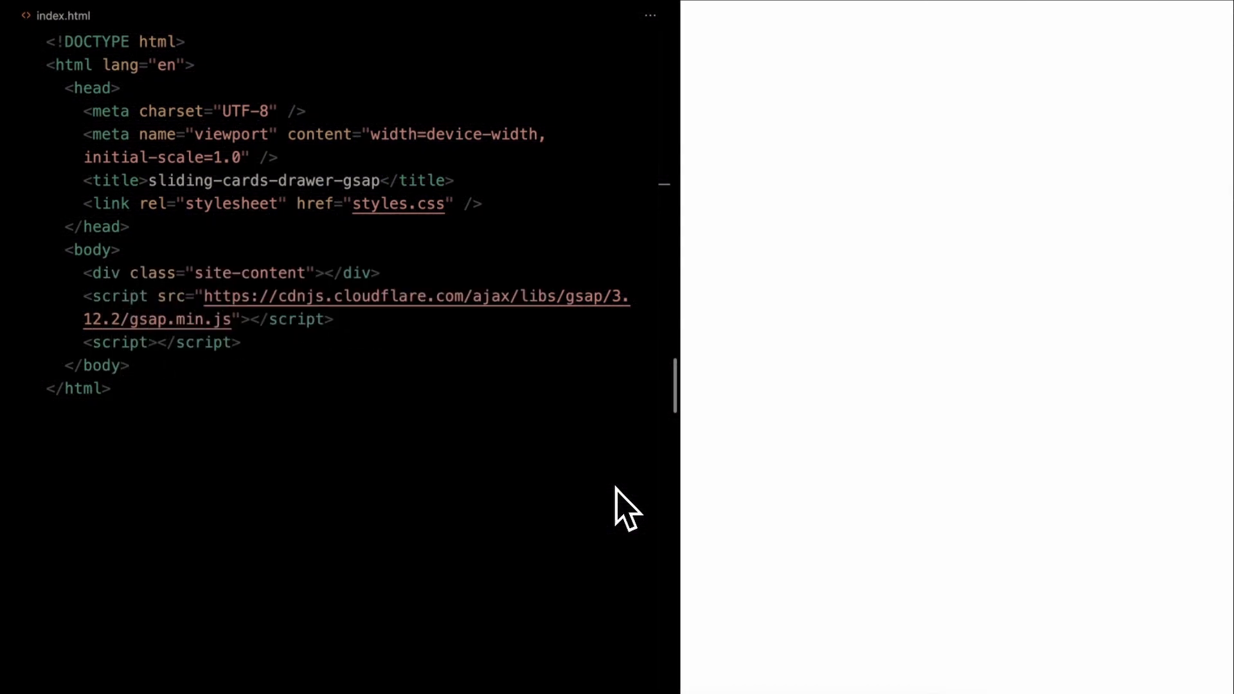
key(Enter)
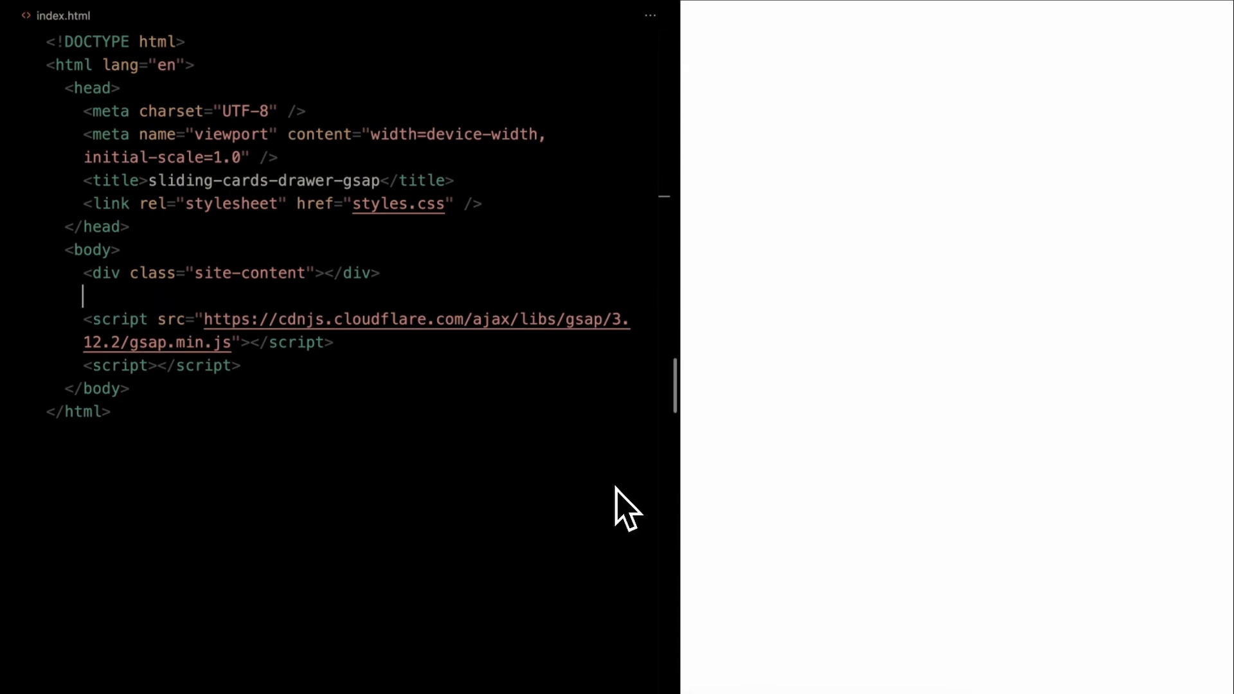
text(<div class="container"></div>)
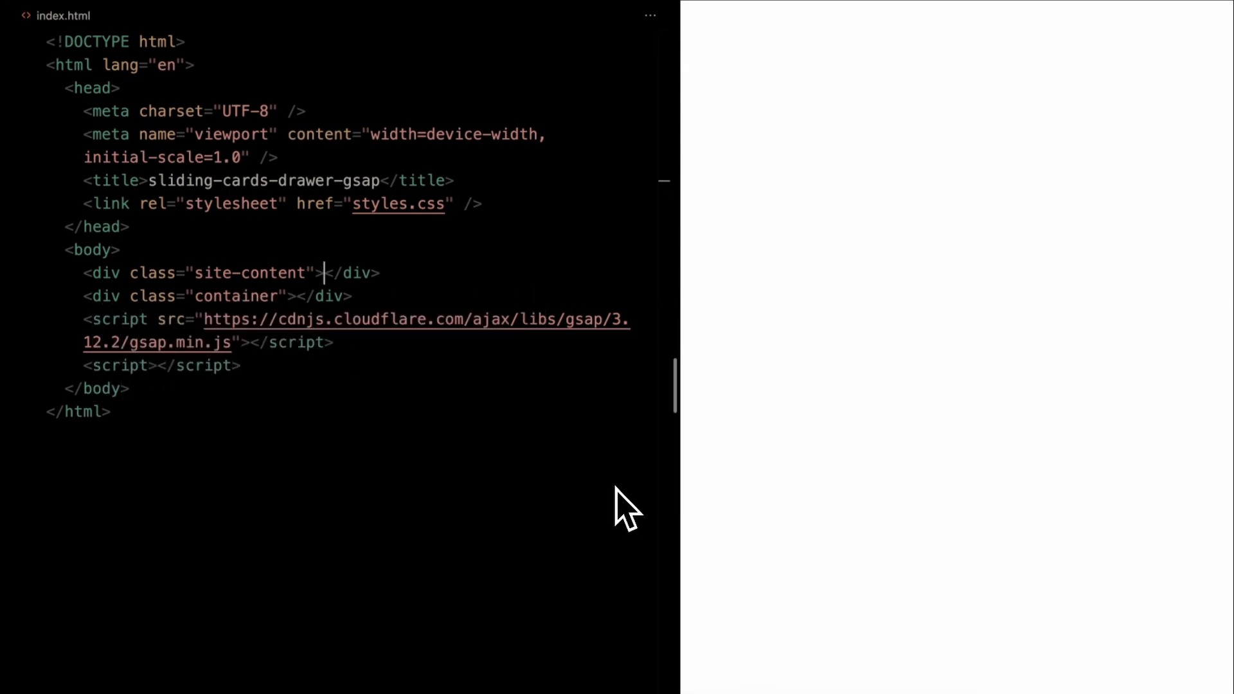
Step: Fill the content wrapper rows with headline words like 'Learn to' and 'Code'
text(.content-wrapper">)
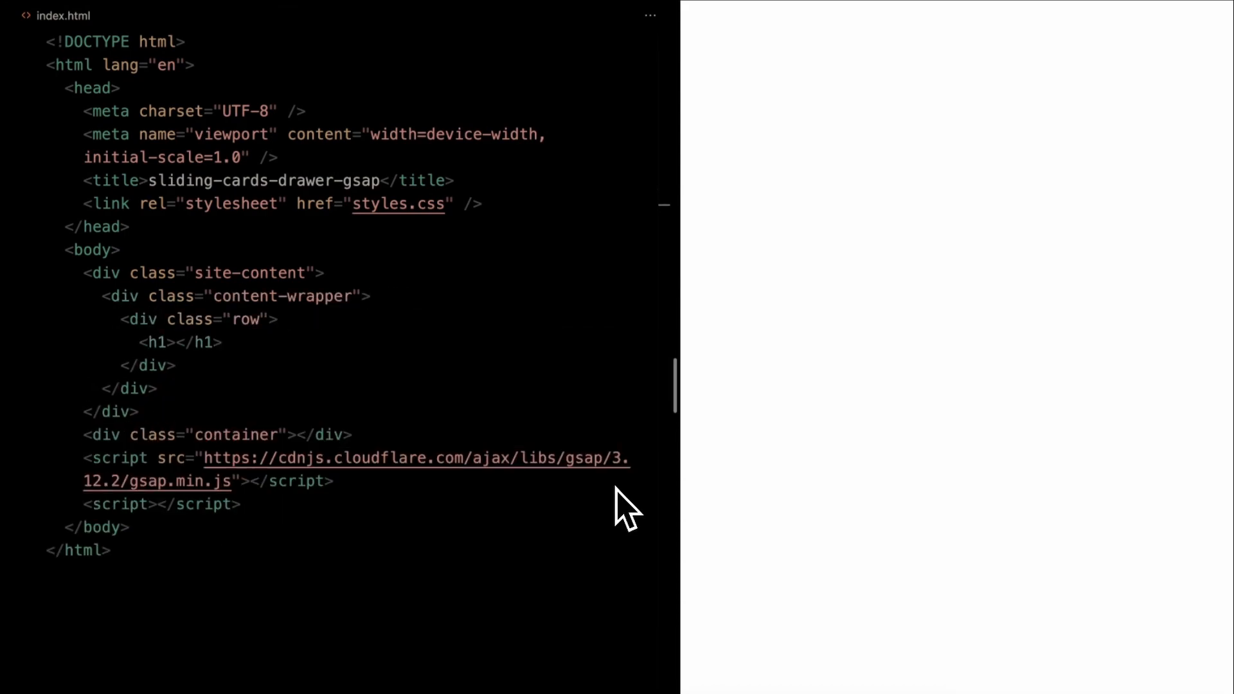
text(Learn to)
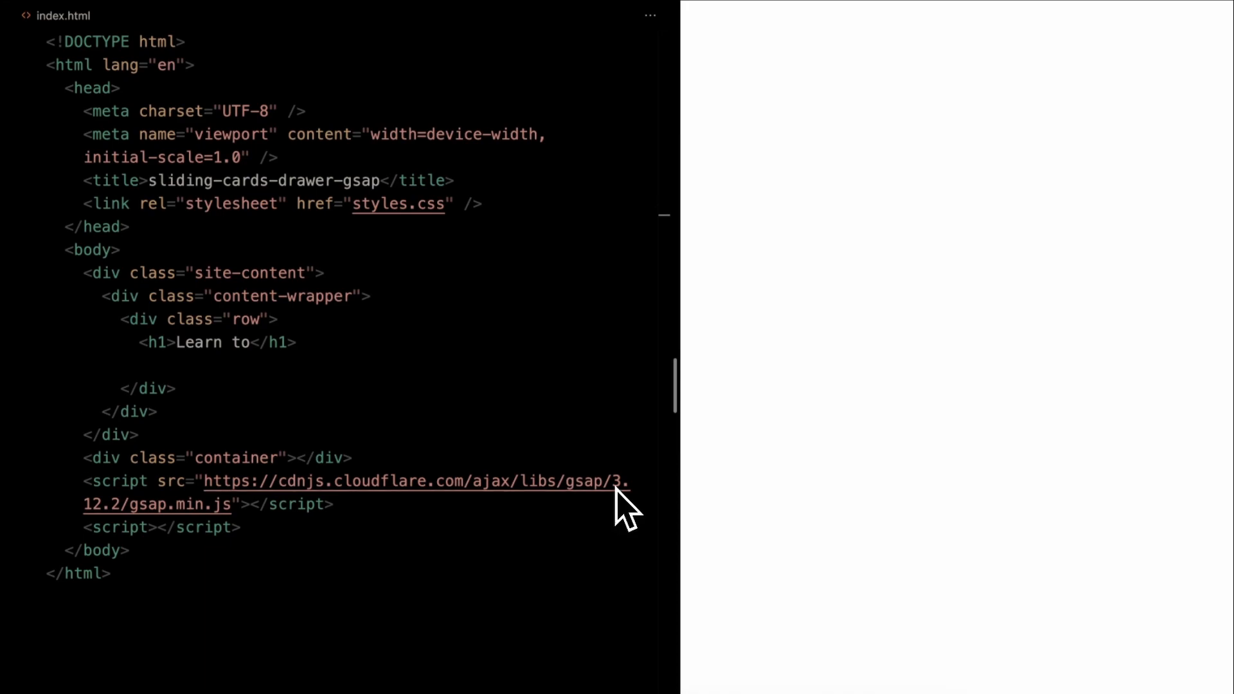
text(<h1>Code</h1>)
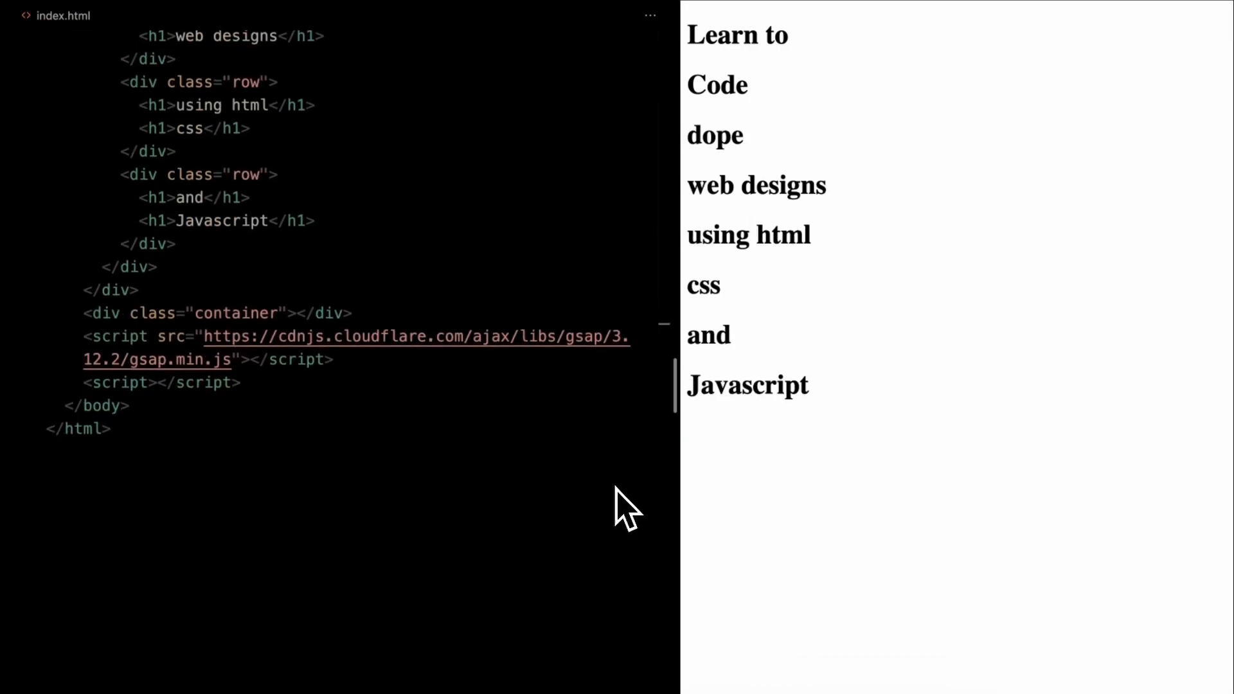
Step: Add card-1 with a logo image, card-text, card-title and Lorem description text
text(.)
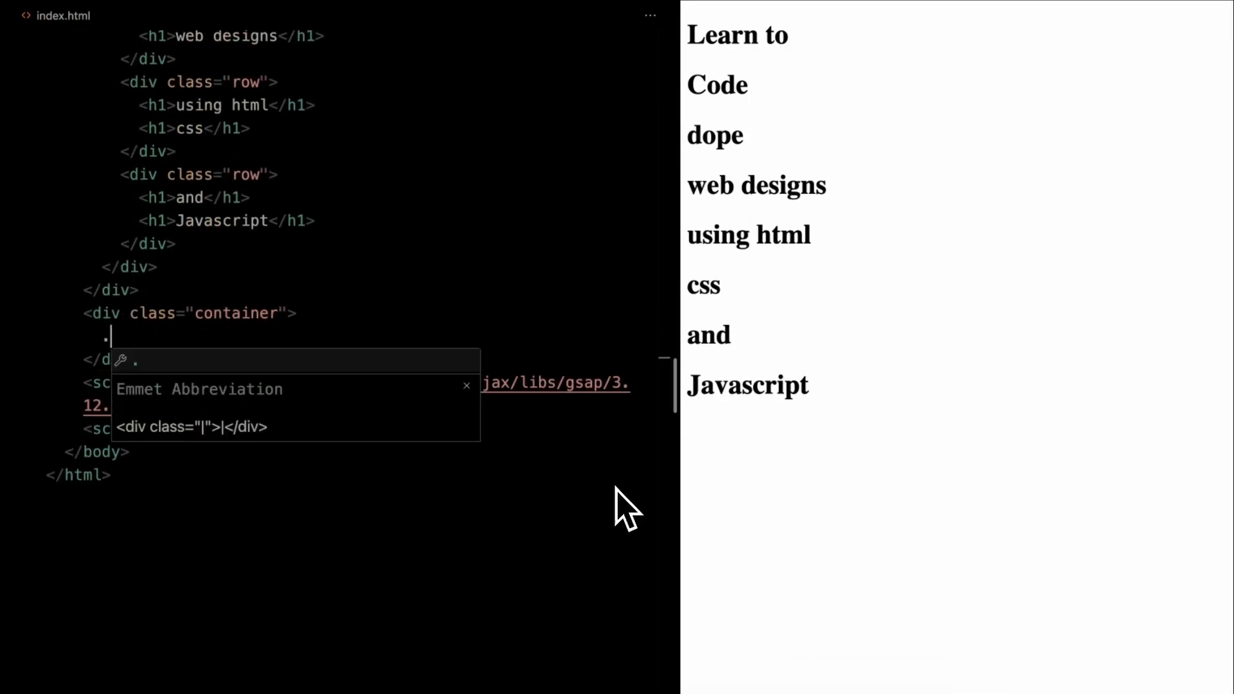
text(card#ca)
text(im)
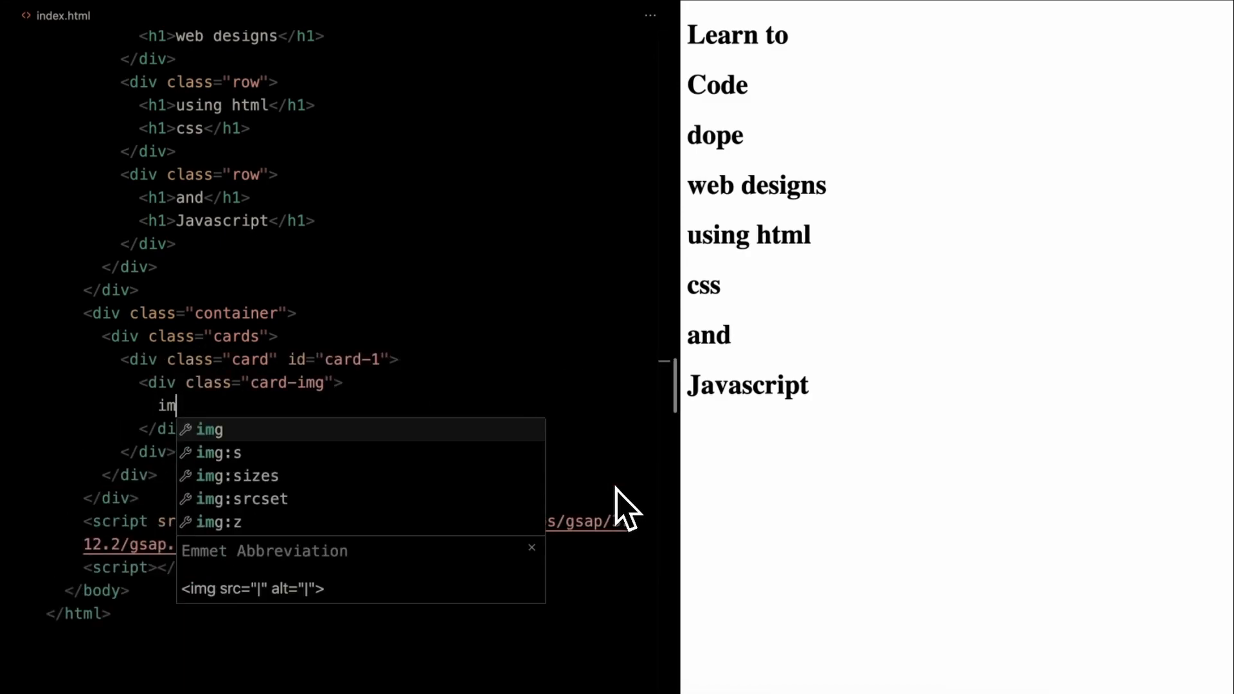
key(Tab)
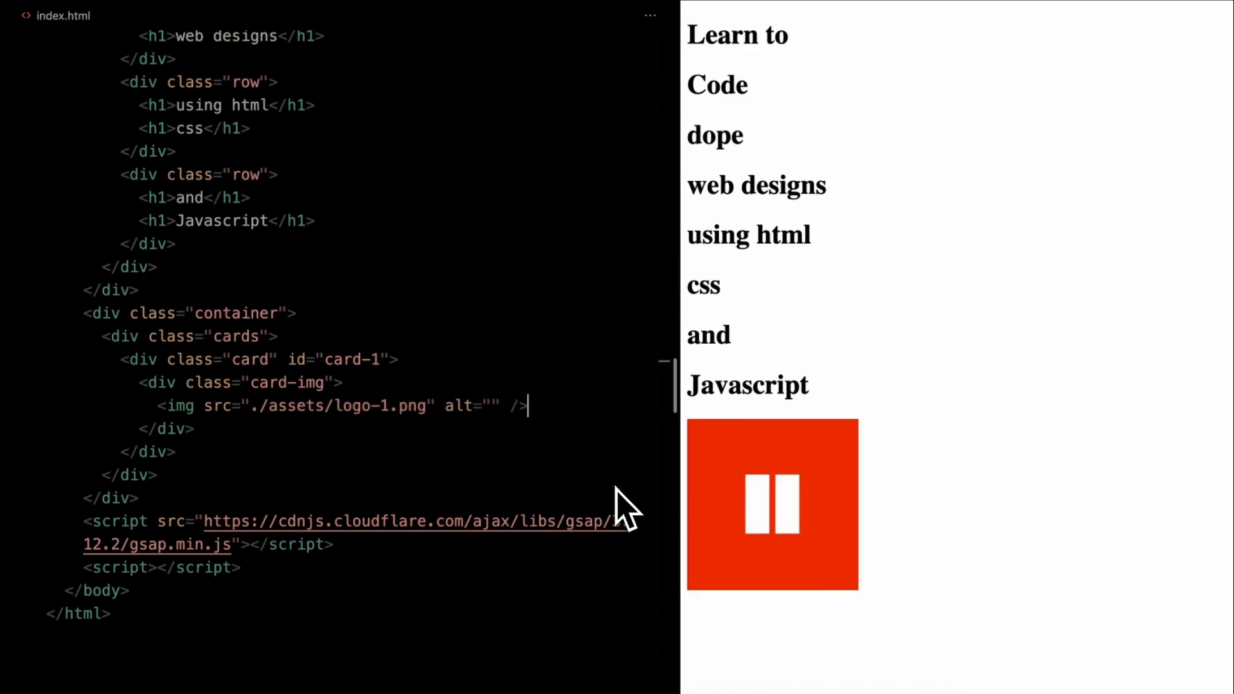
text(<div class="card-text">)
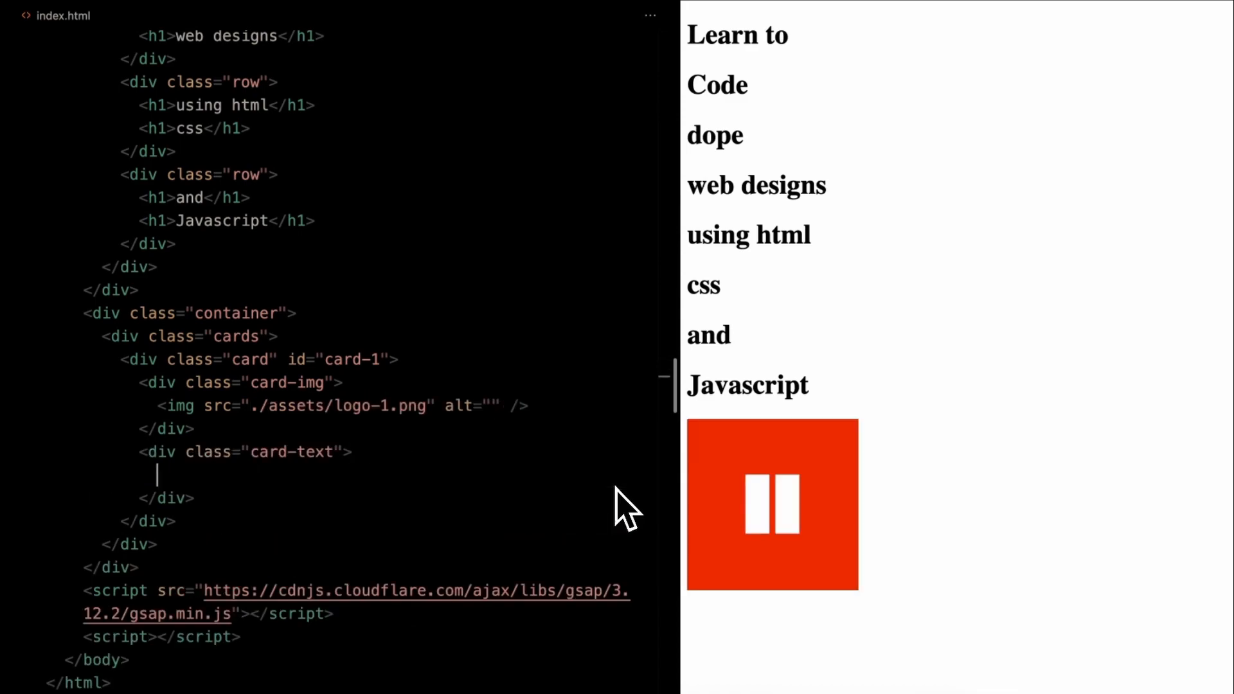
text(<div class="card-title"></div>)
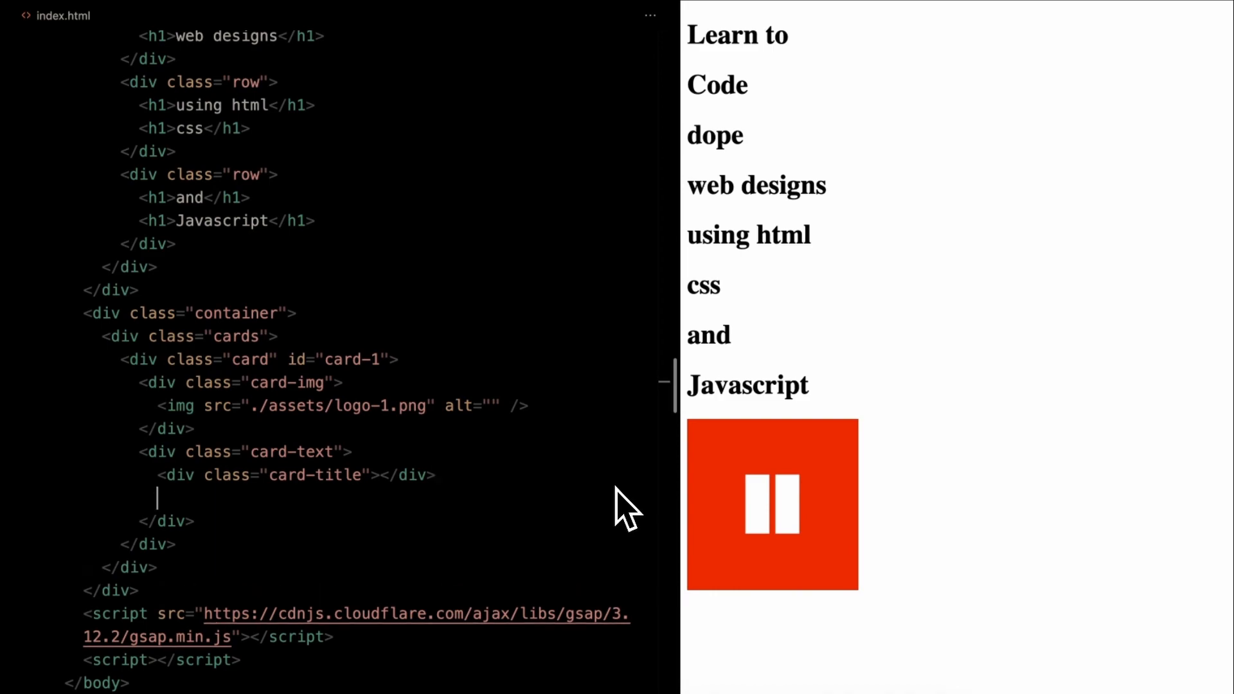
text(Lorem)
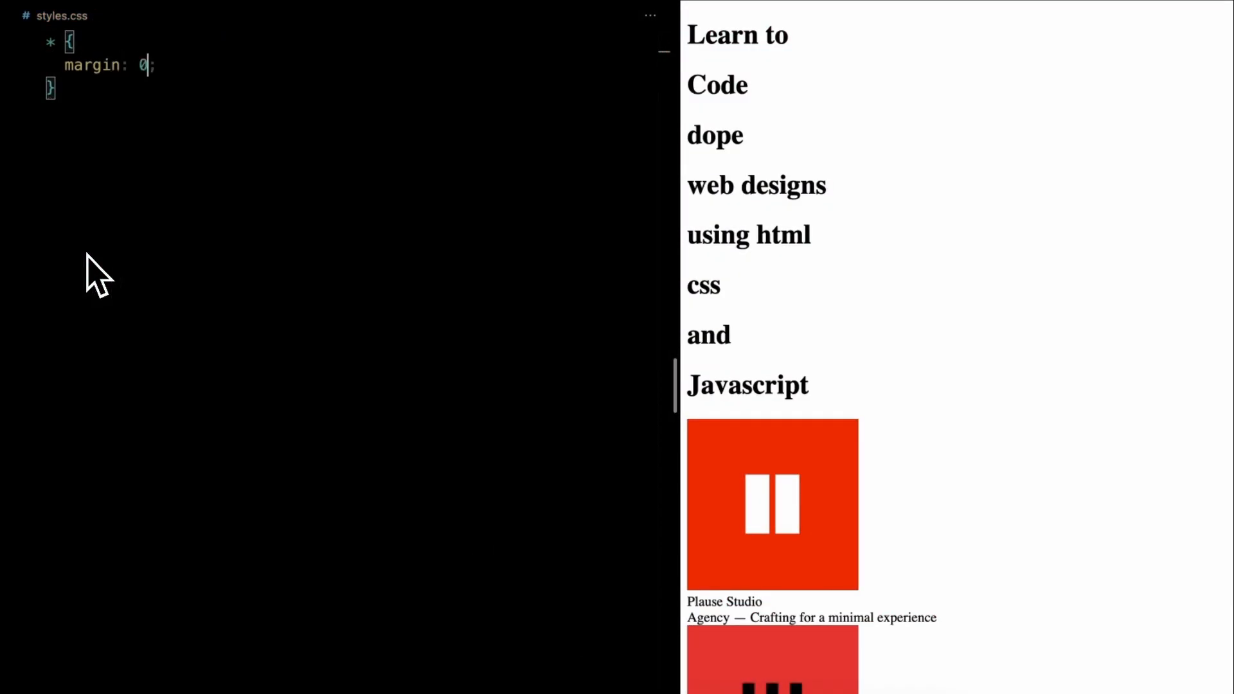
Step: Write the padding/box-sizing reset and a 100vh black html/body with centered flex rows
text(padding: 0;)
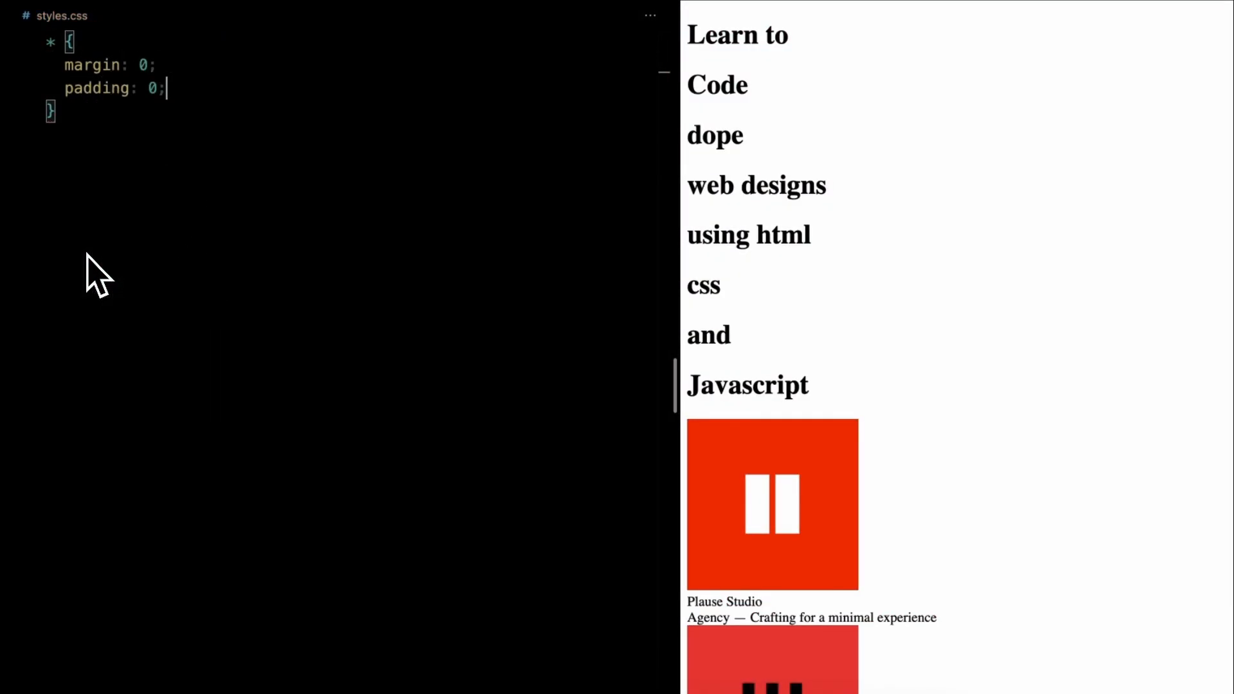
text(box-sizing: border-box;)
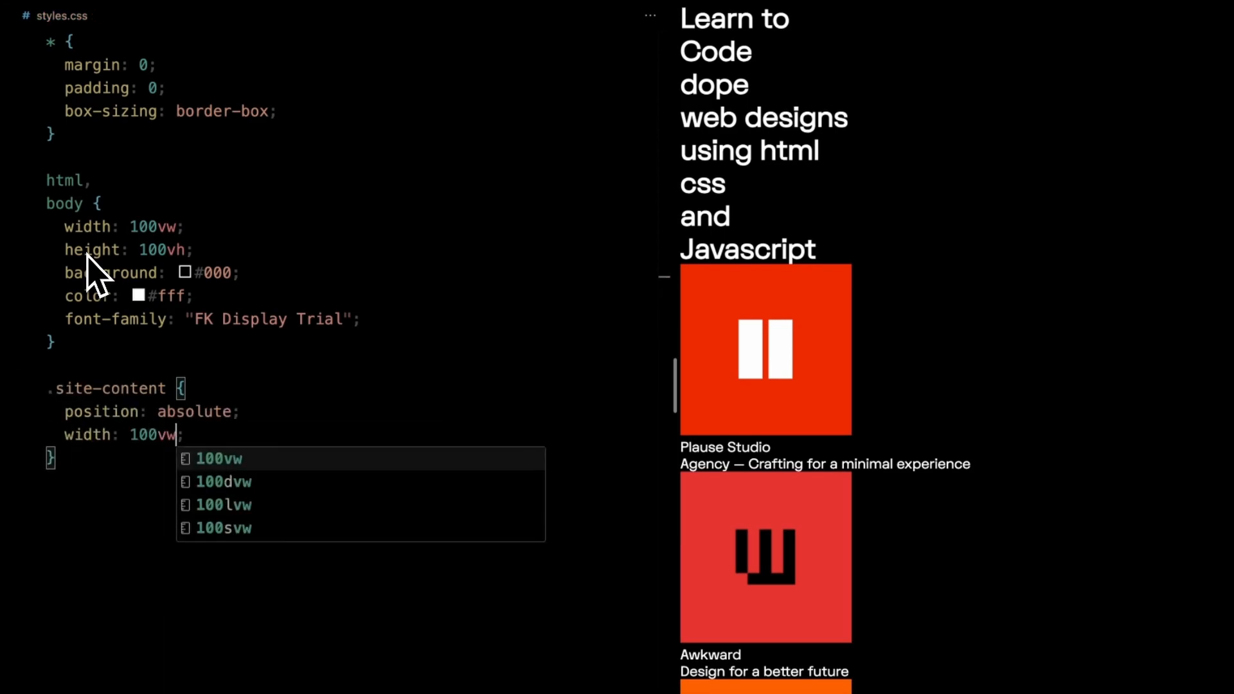
text(min-height: 100vh;)
text(h1 {)
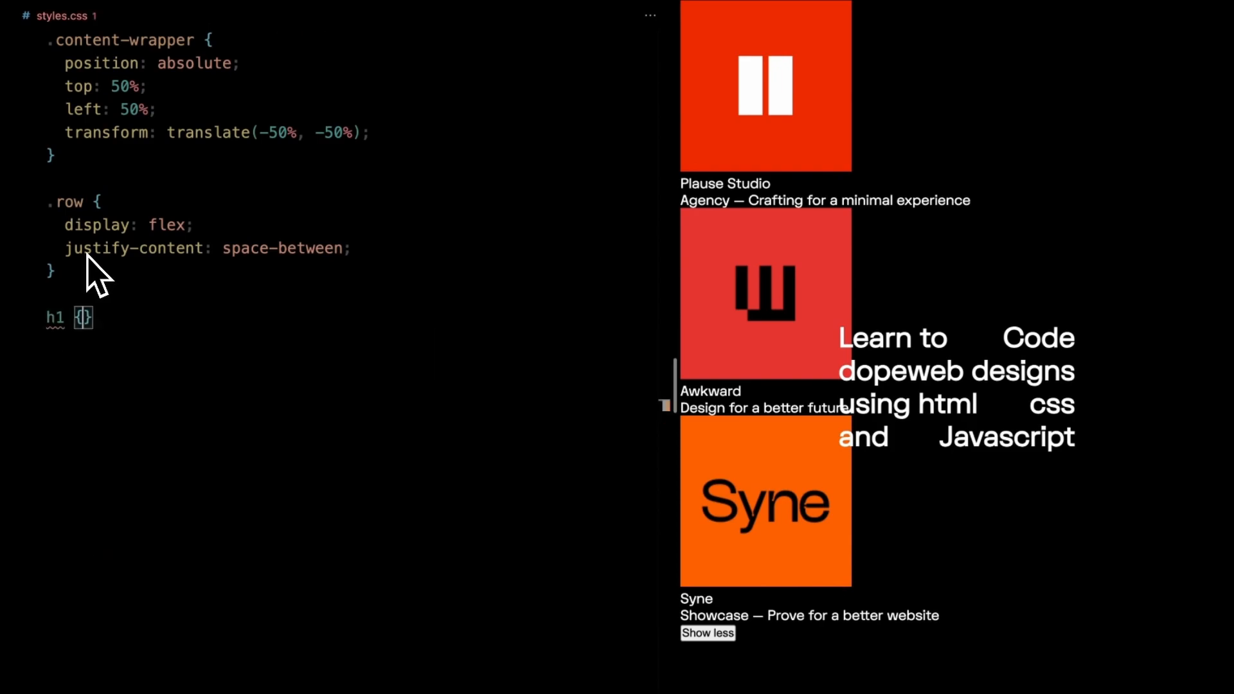
Step: Set h1 to Notch Grotesk, 4rem, lighter weight and uppercase text
text(font-family: "Notch Grotesk";)
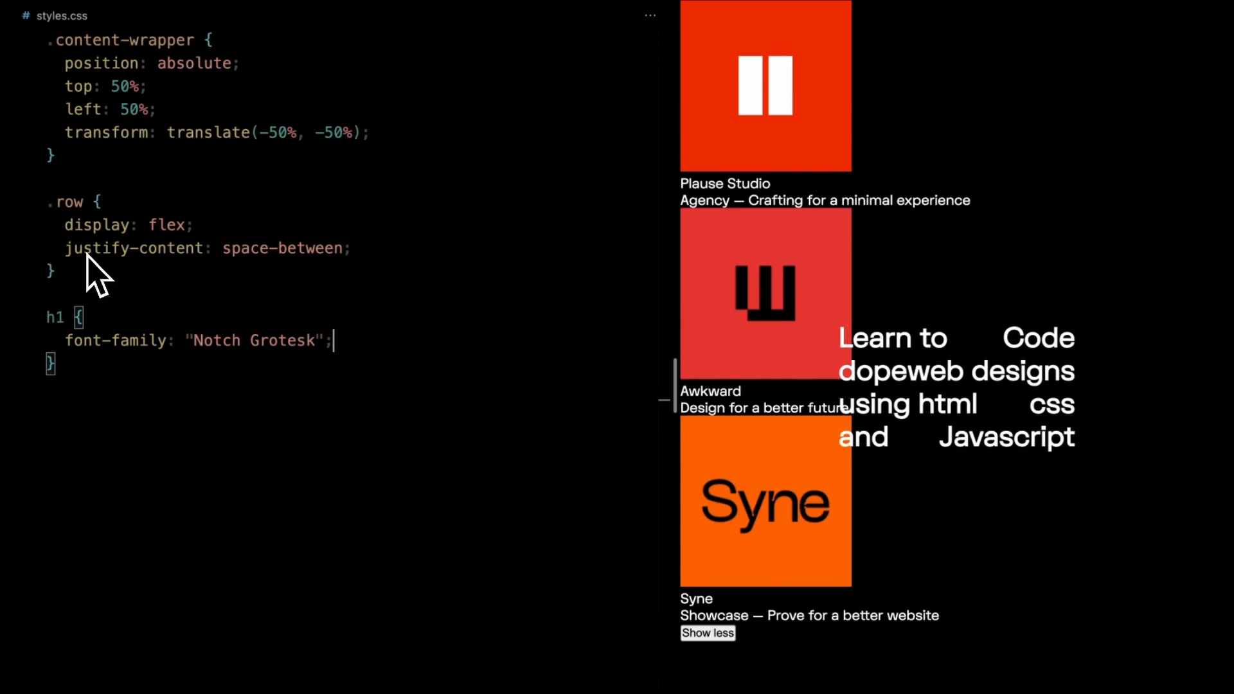
text(font-size: 4rem;)
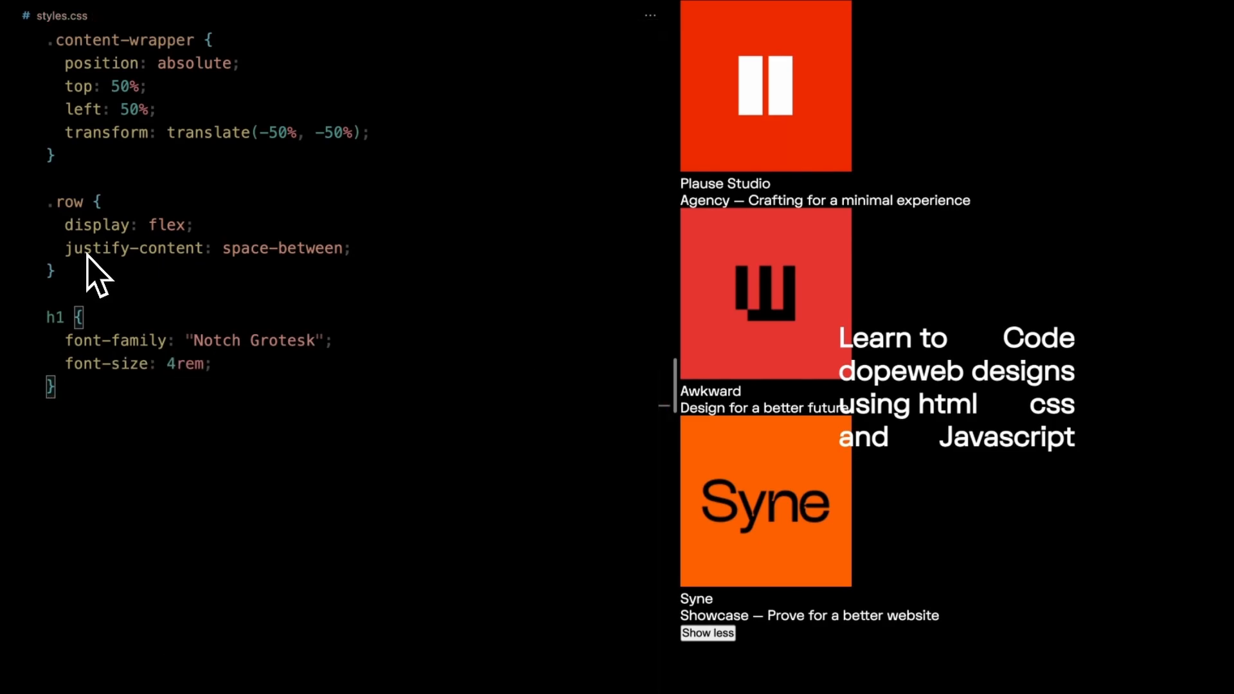
text(font-weight: lighter;)
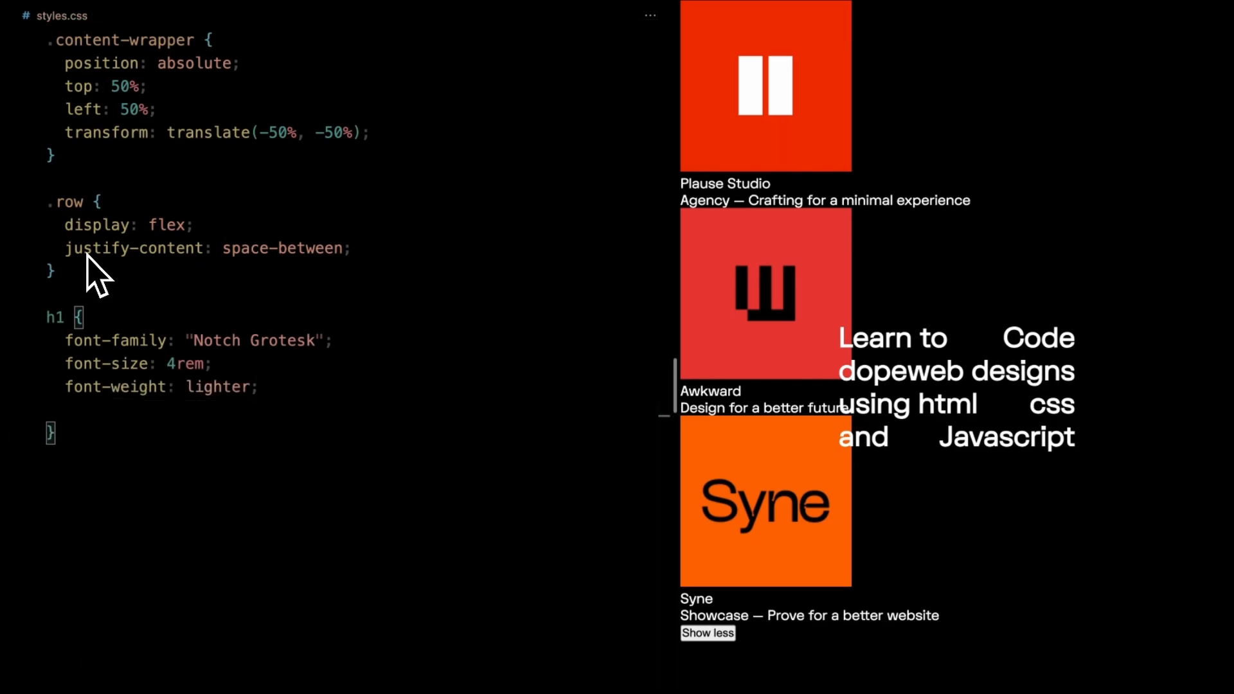
text(textt)
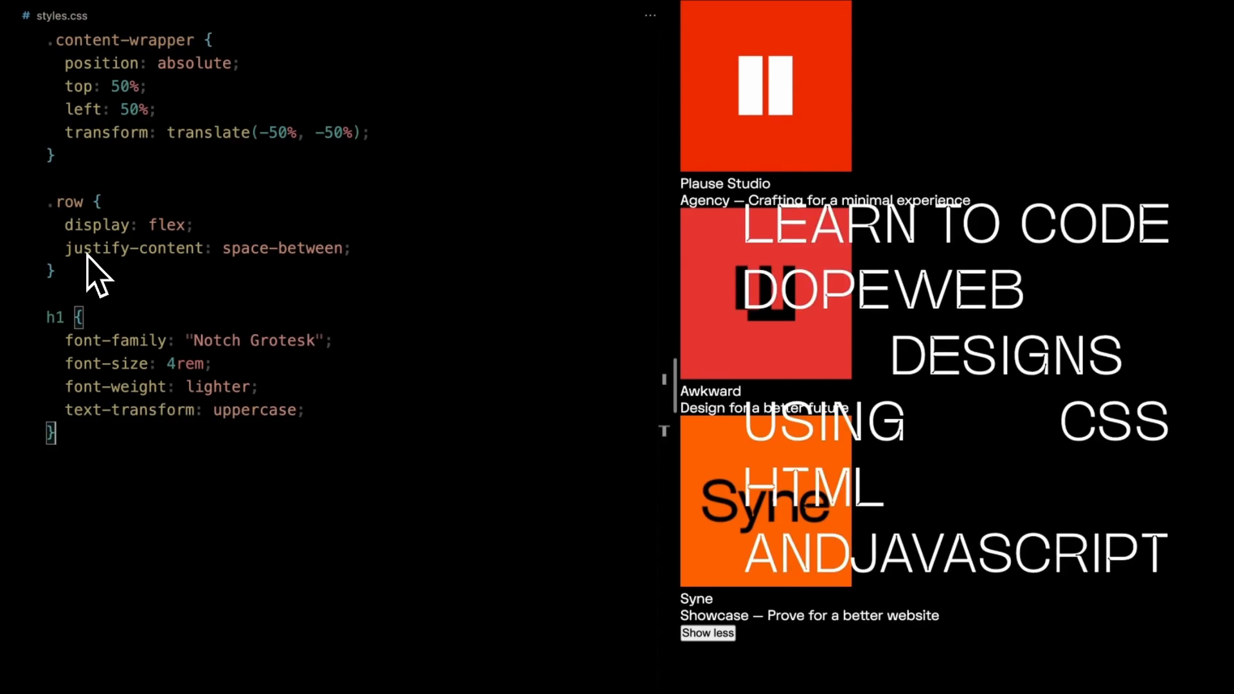
text(.car)
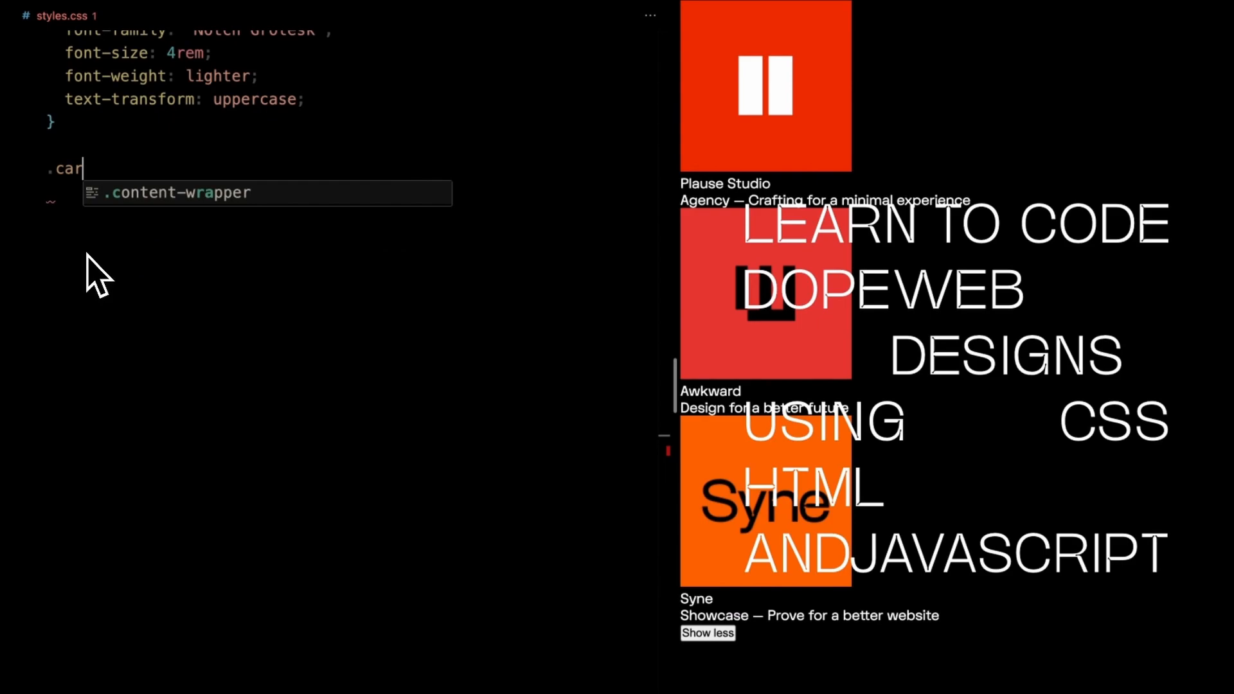
Step: Give .cards position fixed at top 0 and right 0
text(ds {)
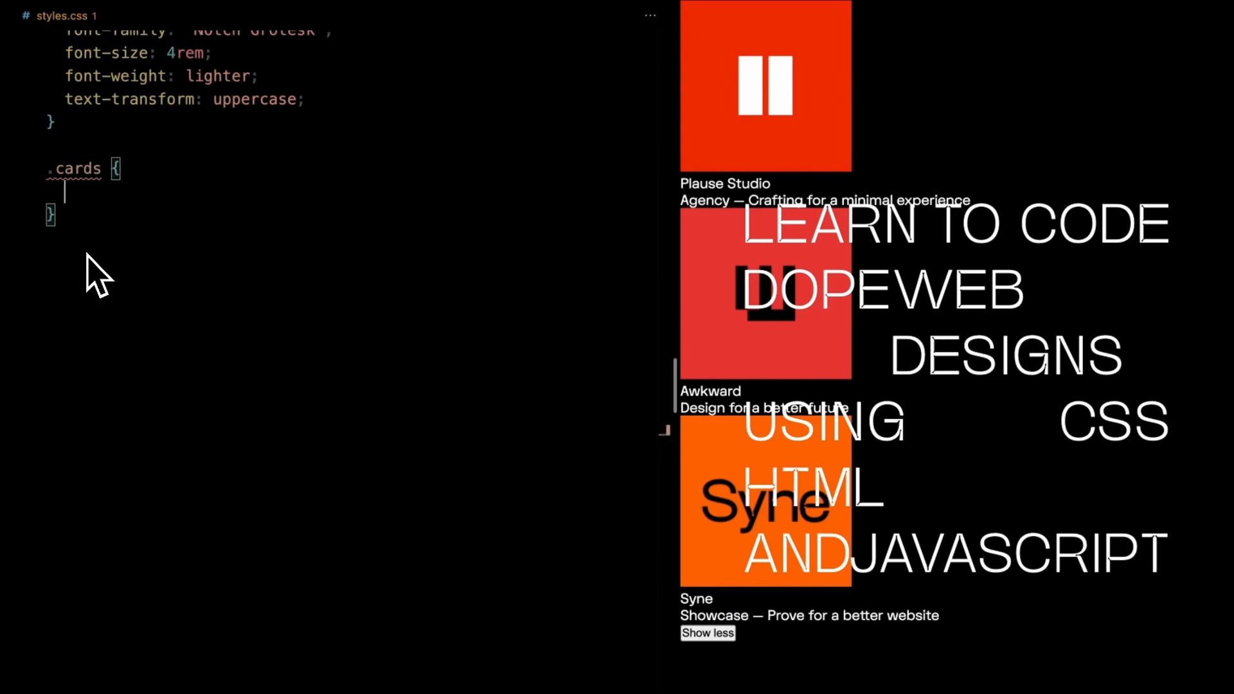
text(position: fixed;)
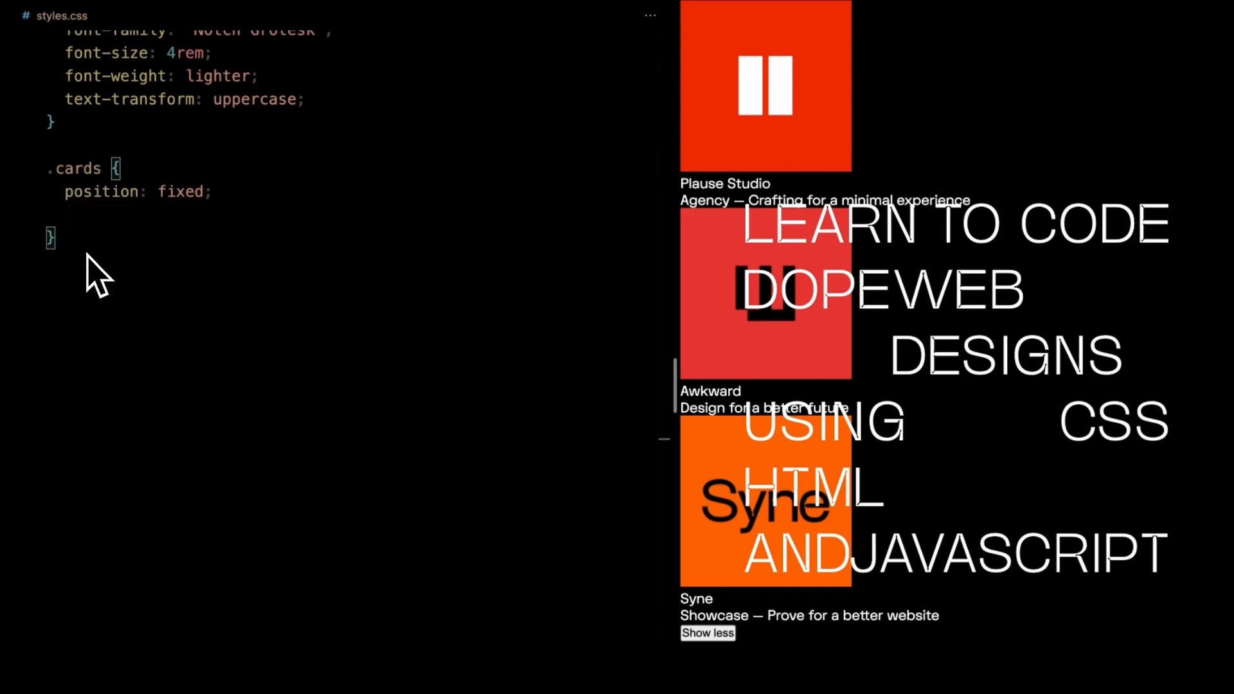
text(top: 0;)
text(width: 300;)
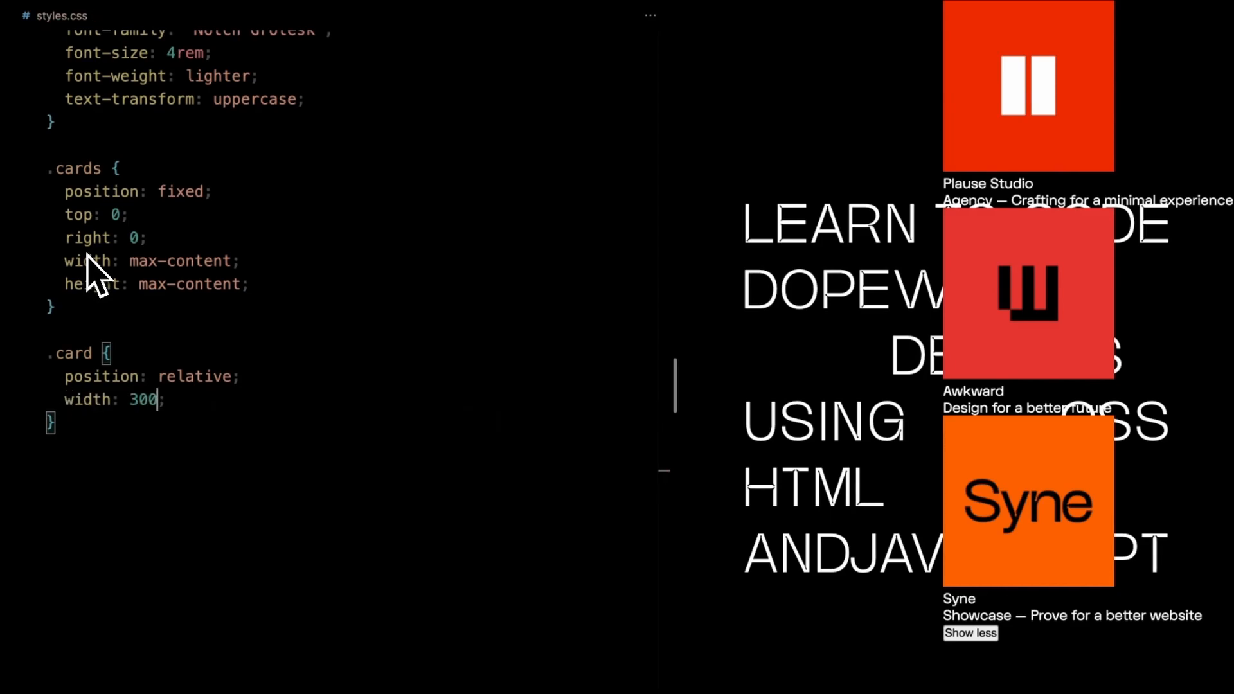
Step: Make .card a flex panel with margins and a translucent rgba 0.1 background
text(px;)
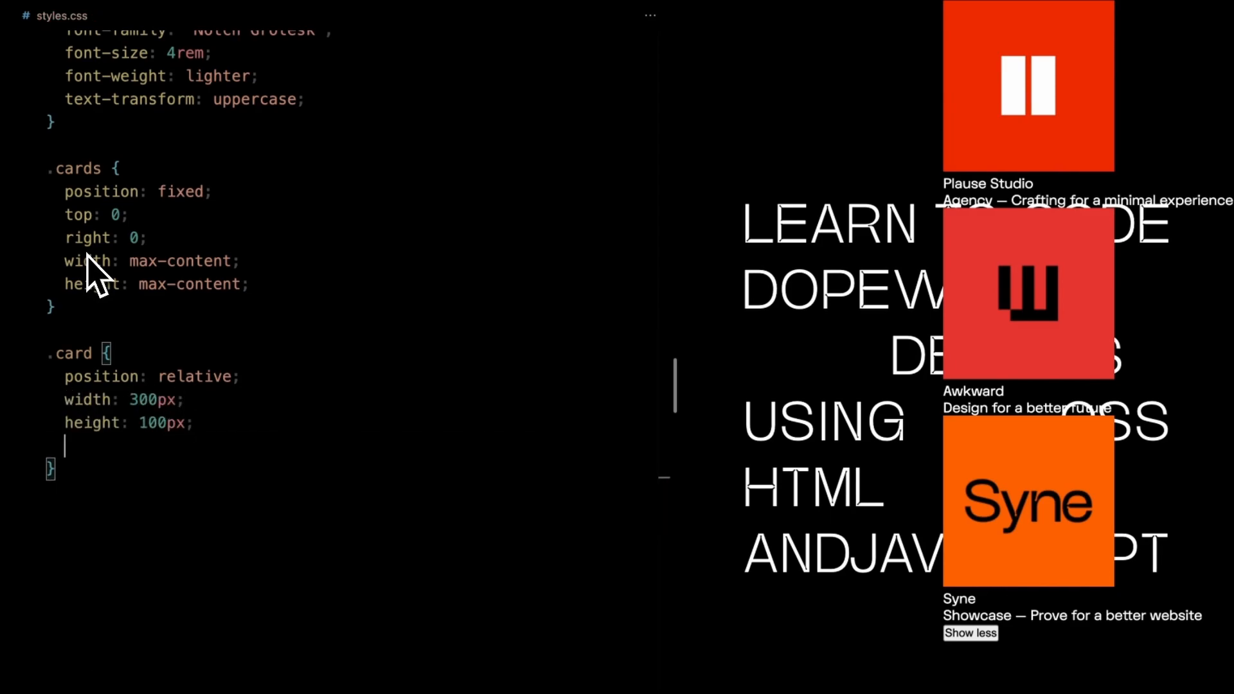
text(display: flex;)
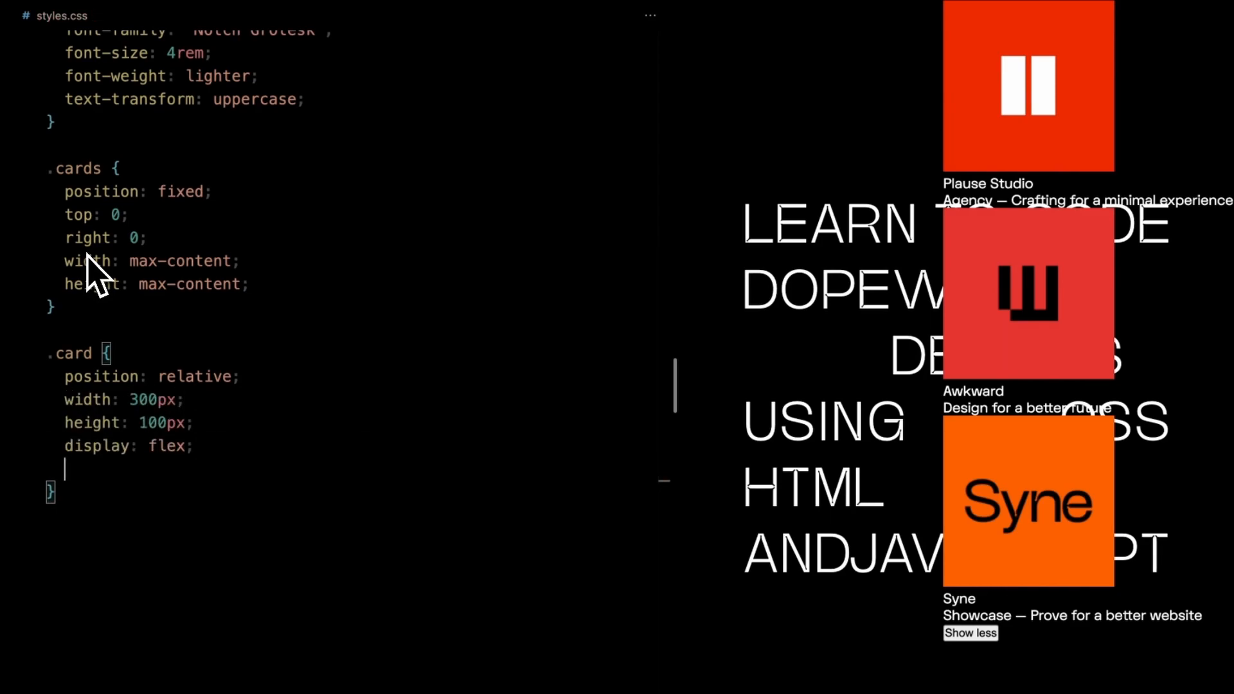
text(align-items: flex-start;)
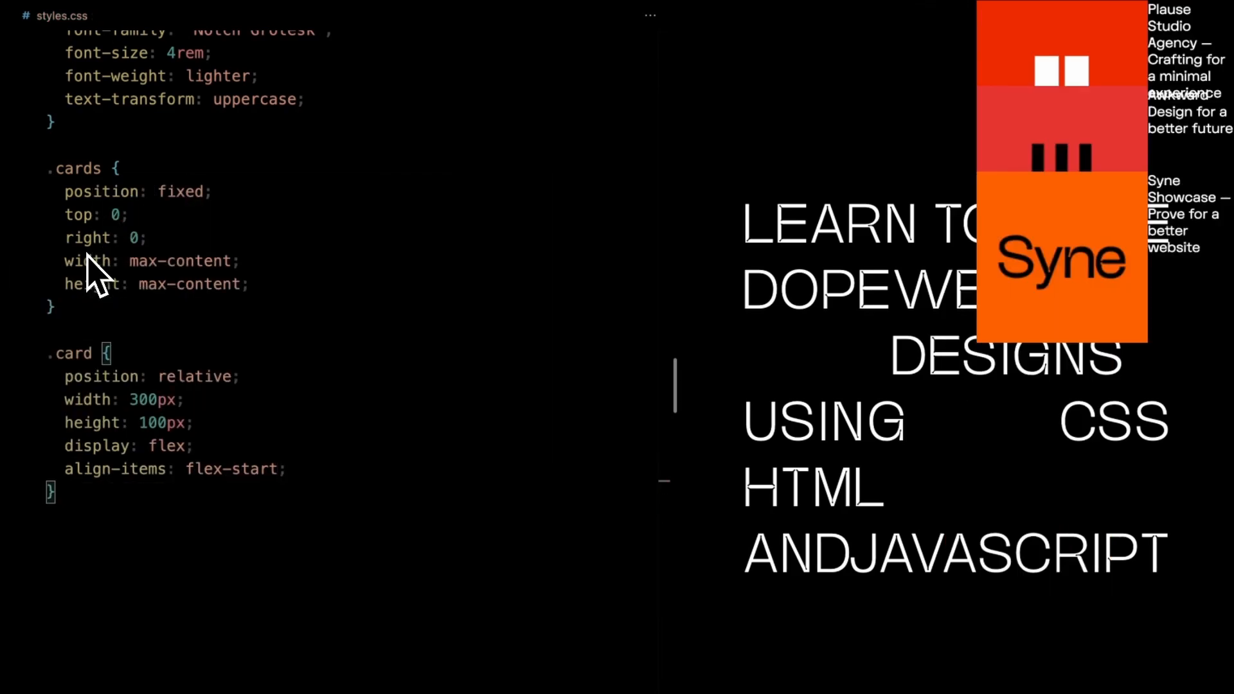
text(margin: 1em;)
text(p)
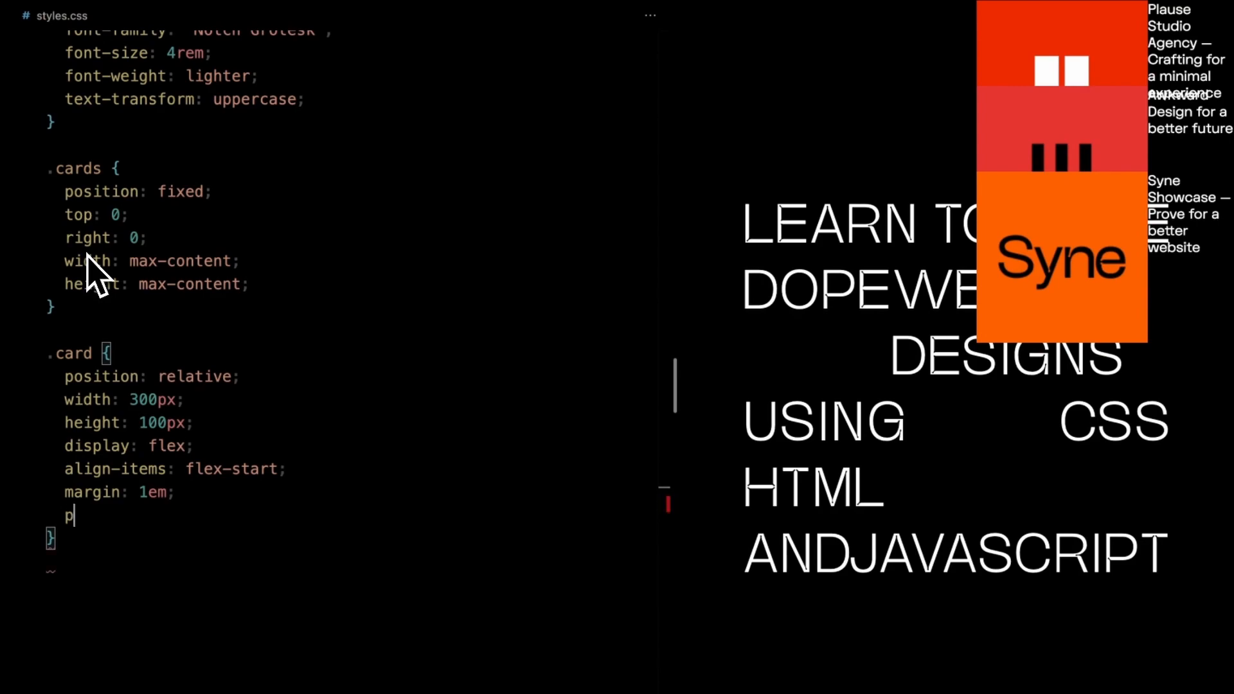
text(font-size: 13px;)
text(background-color: rgba()
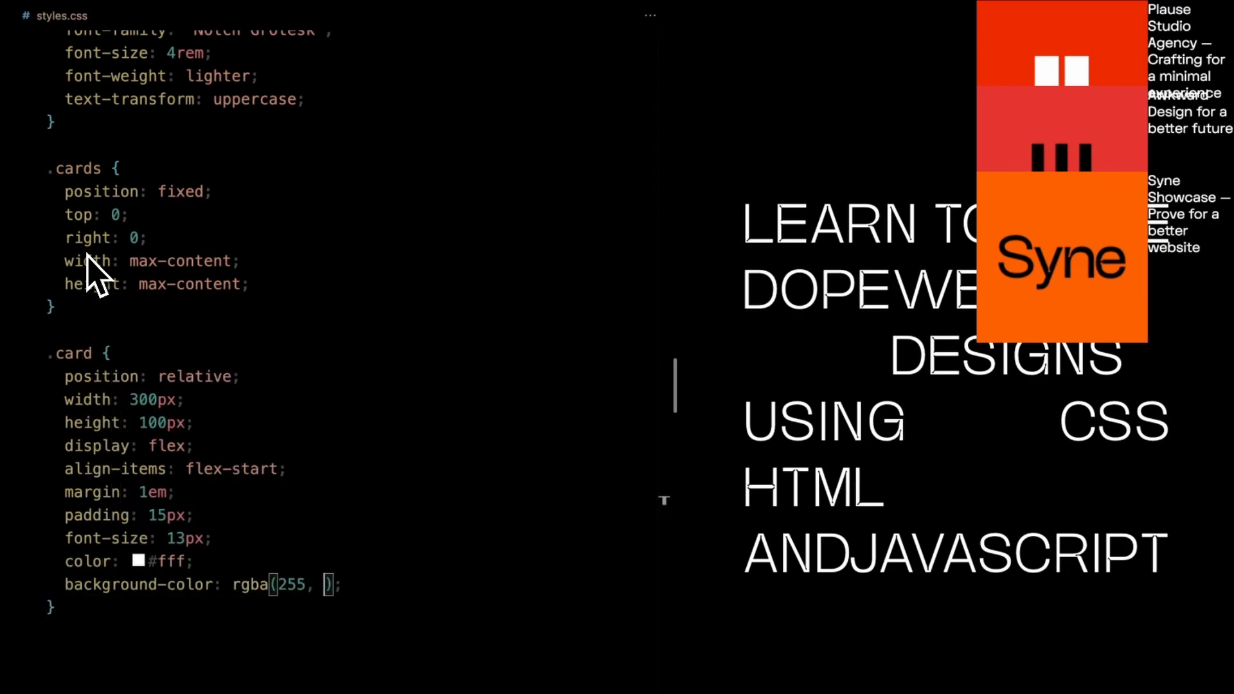
text(255, 255, 0.1)
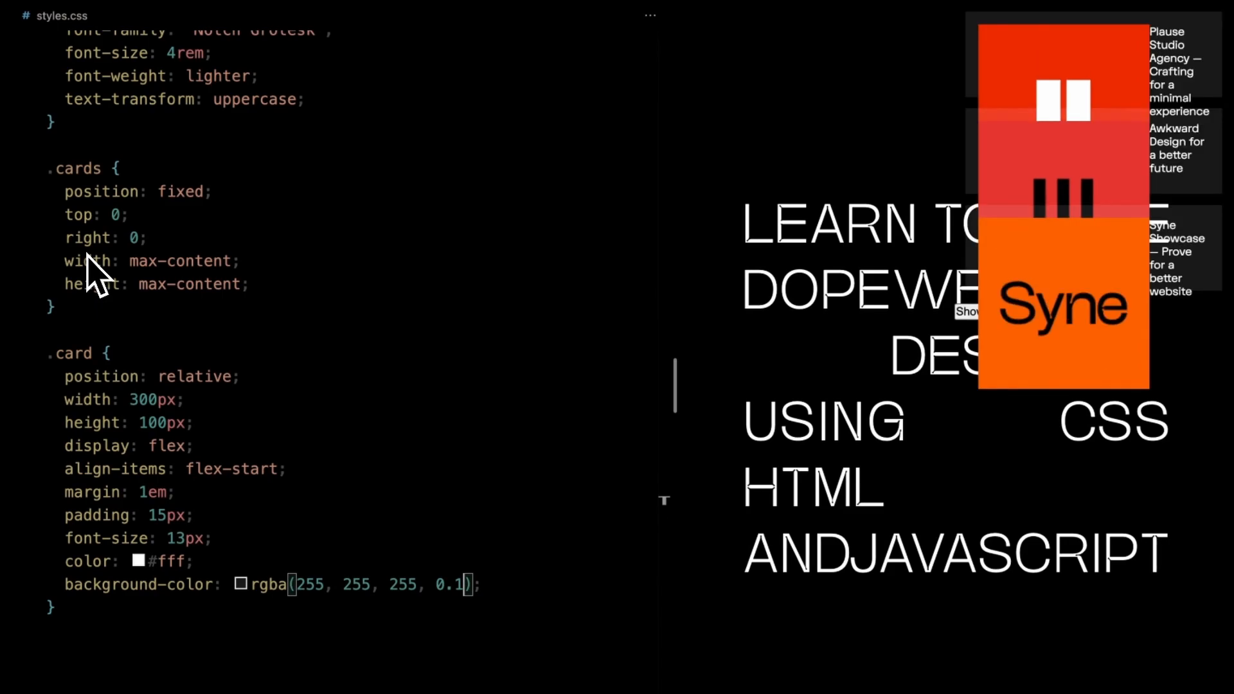
Step: Add backdrop blur, border radius, 0.5s colour transitions and pointer cursor to .card
text(backdrop-filter: blur(16px);)
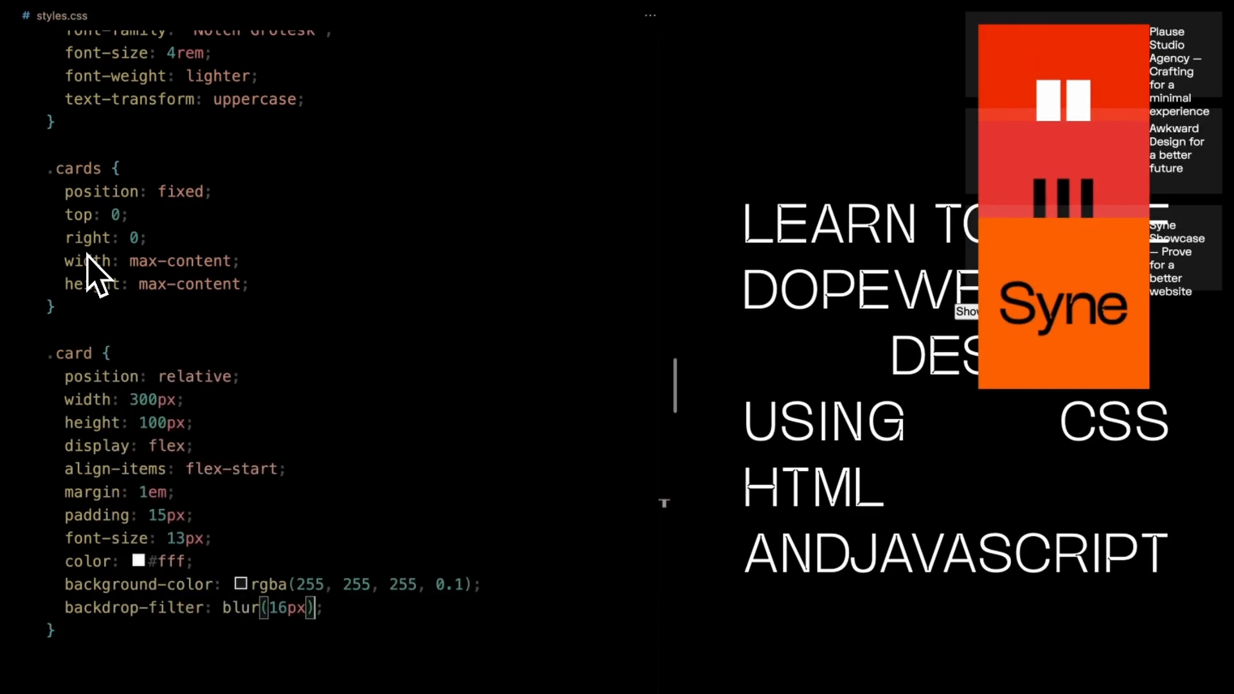
text(border-radius: ;)
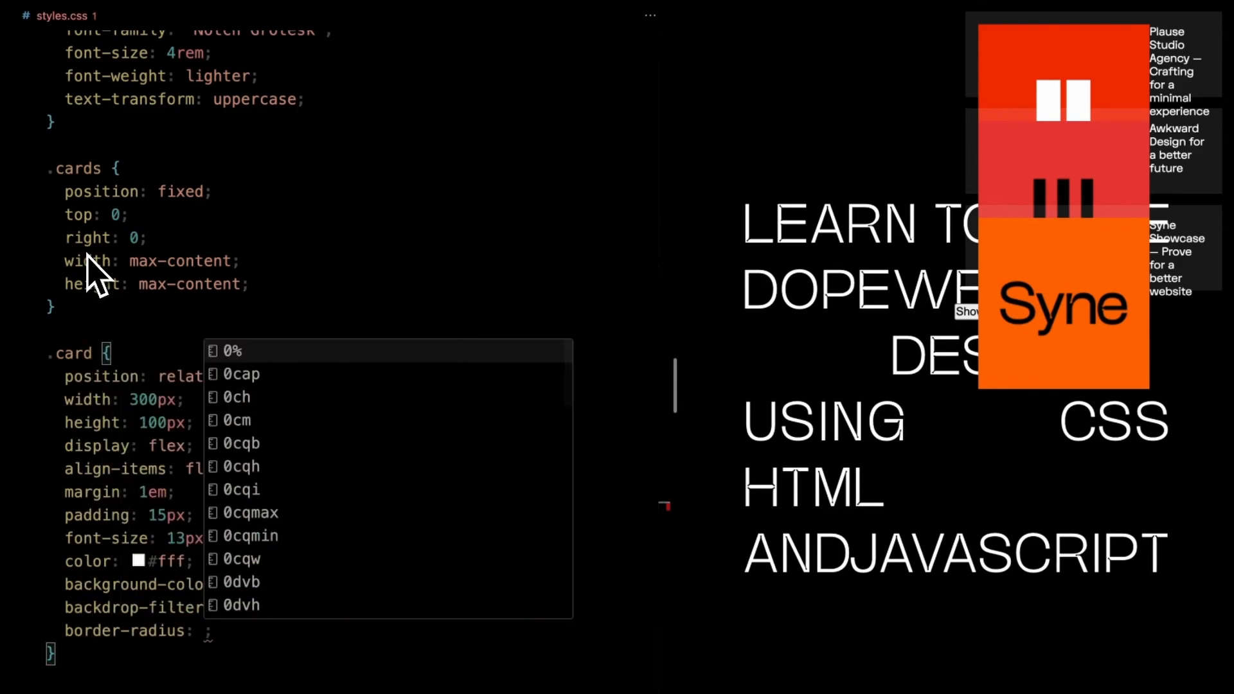
text(transition: background-;)
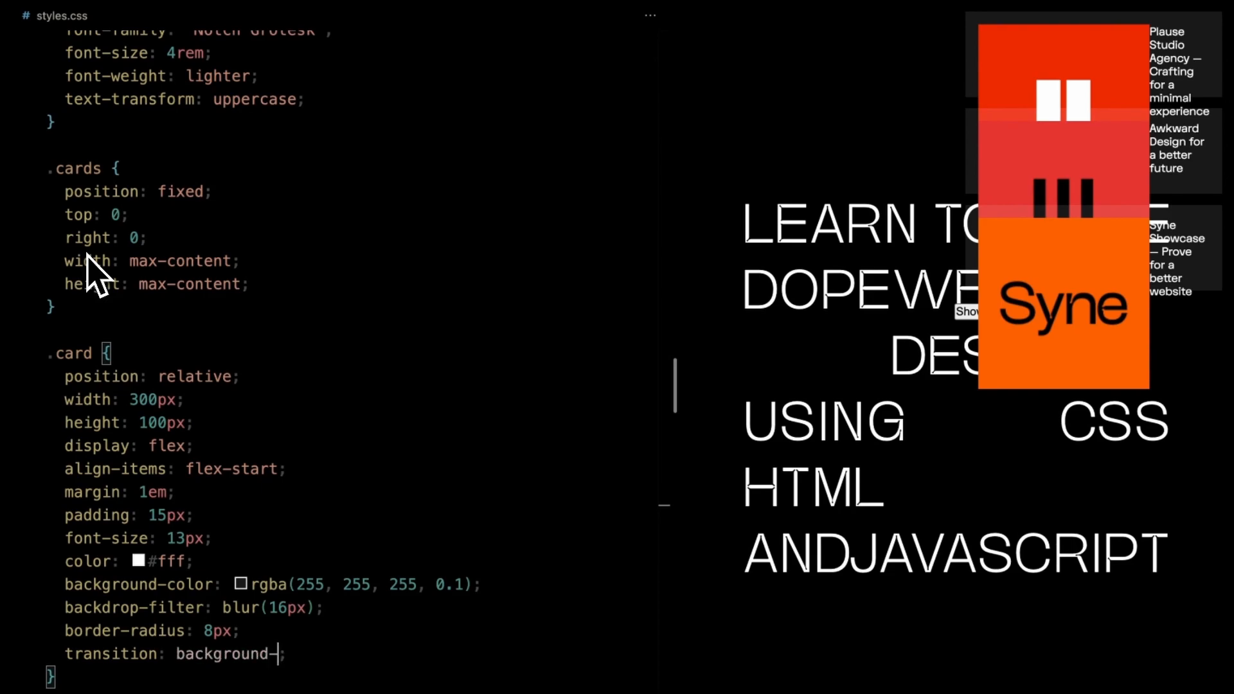
text(color 0.5s,)
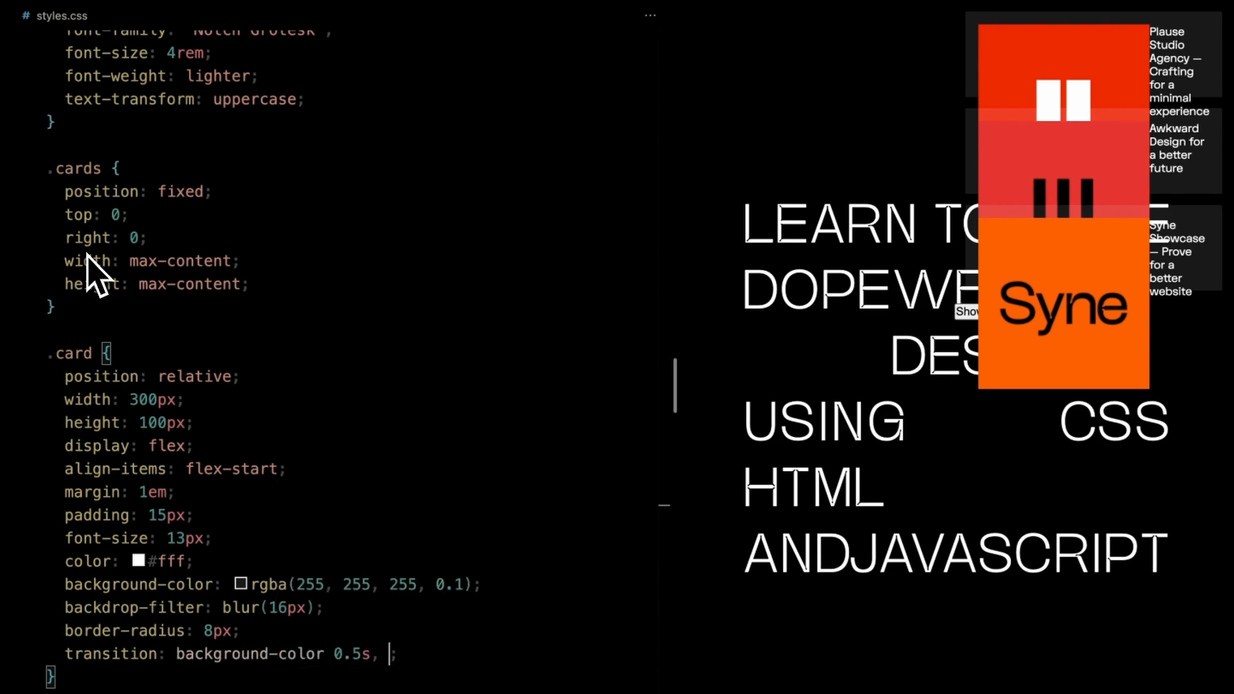
text(color 0.5s;)
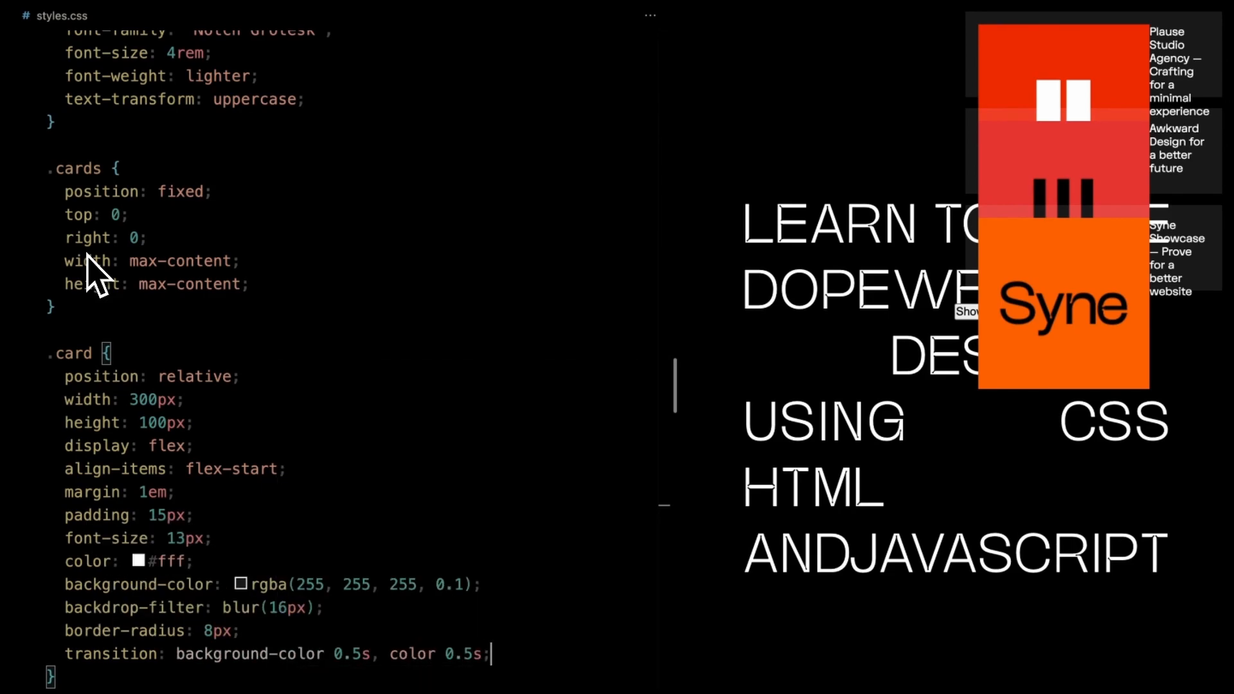
text(cur)
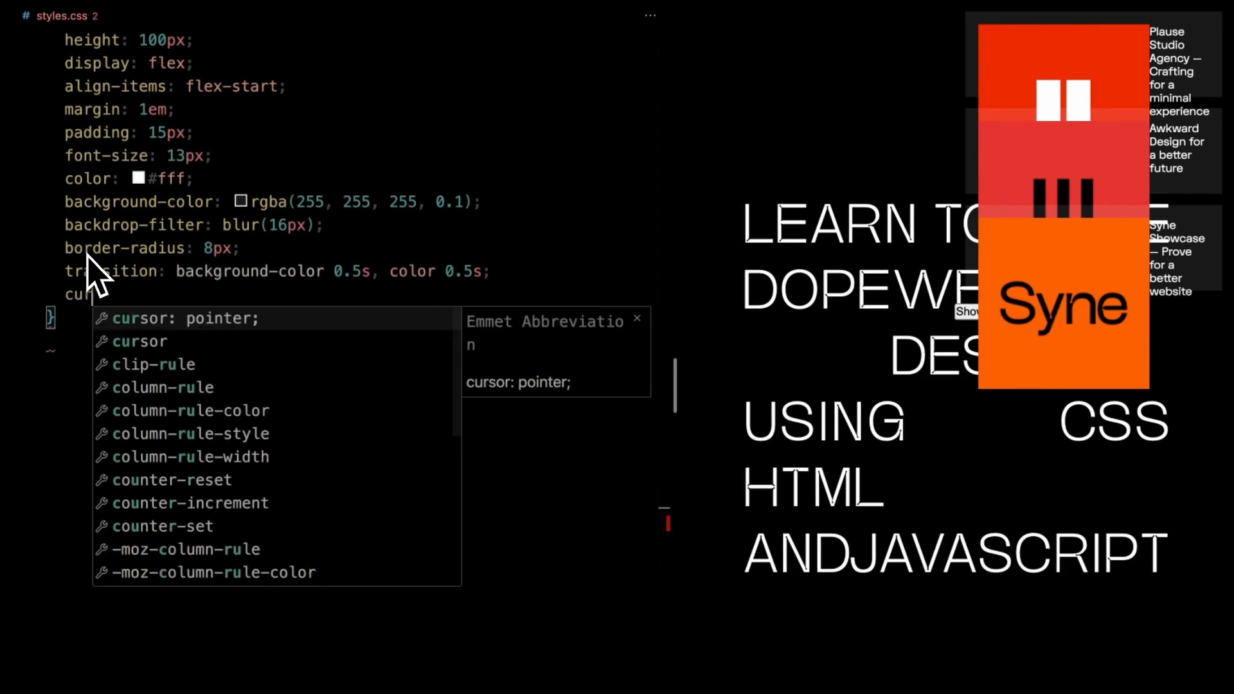
key(Tab)
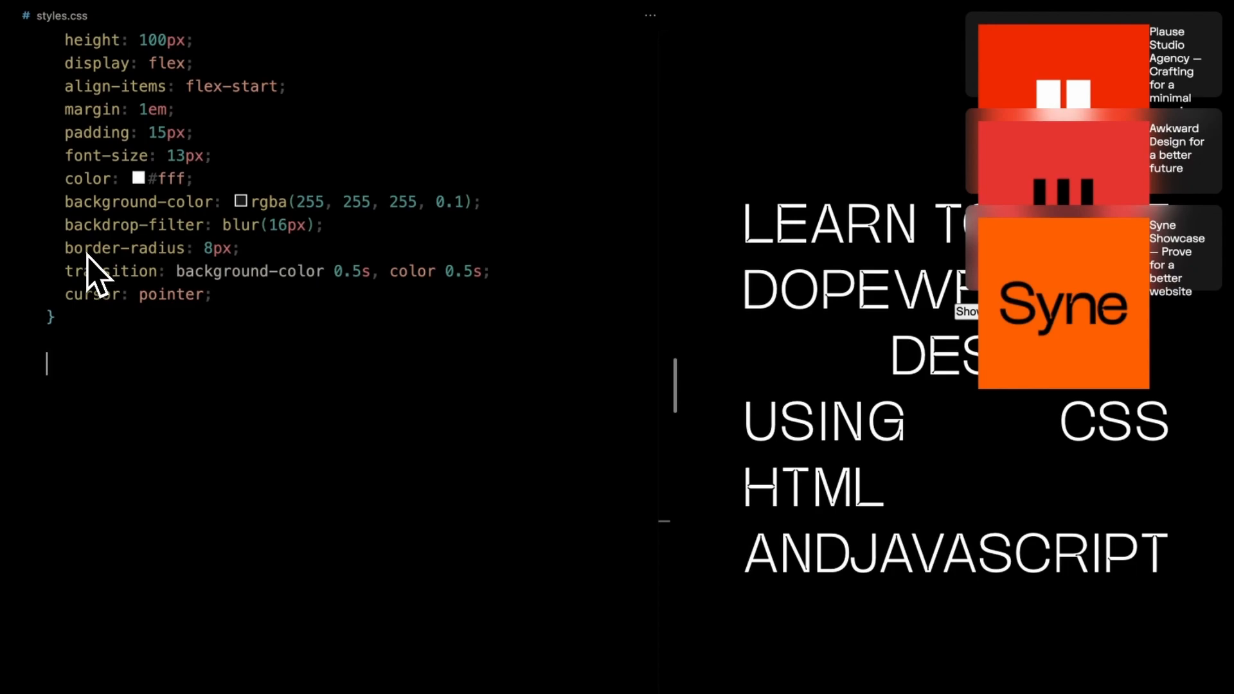
Step: Add a 70px overflow-hidden .card-img, inline-block .card-img img, and 16px text rules
text(.card-img {)
text(width: 70px;)
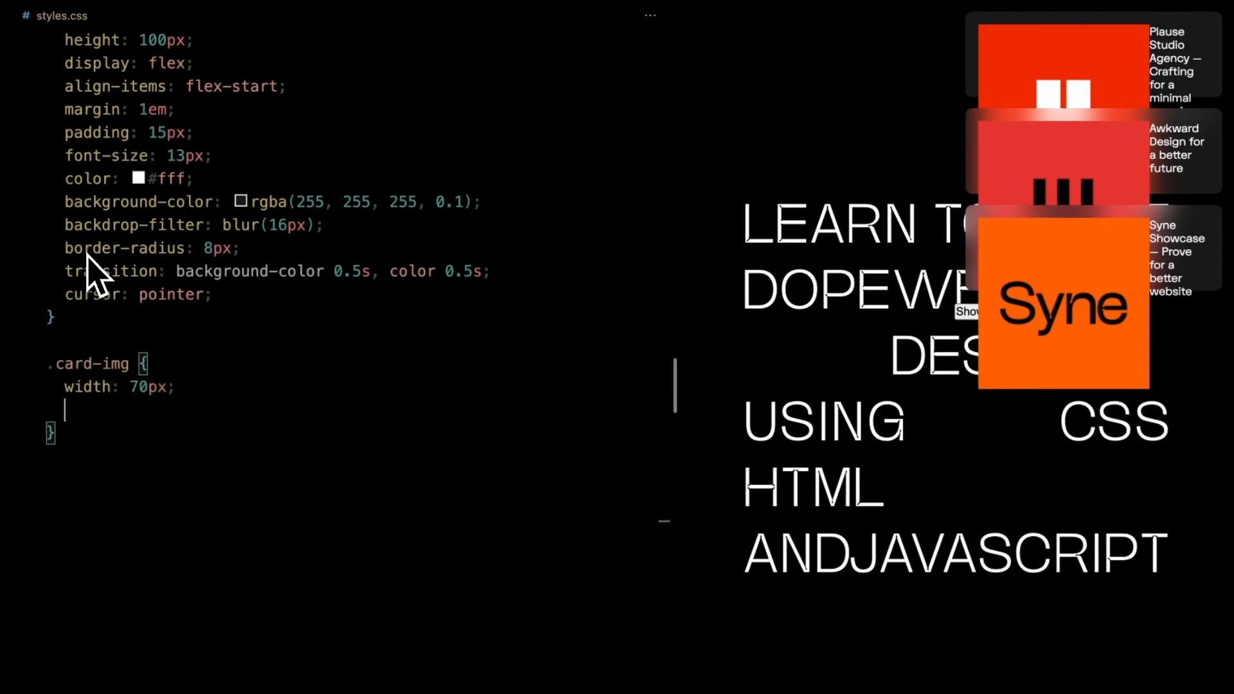
text(min-width: 70px;)
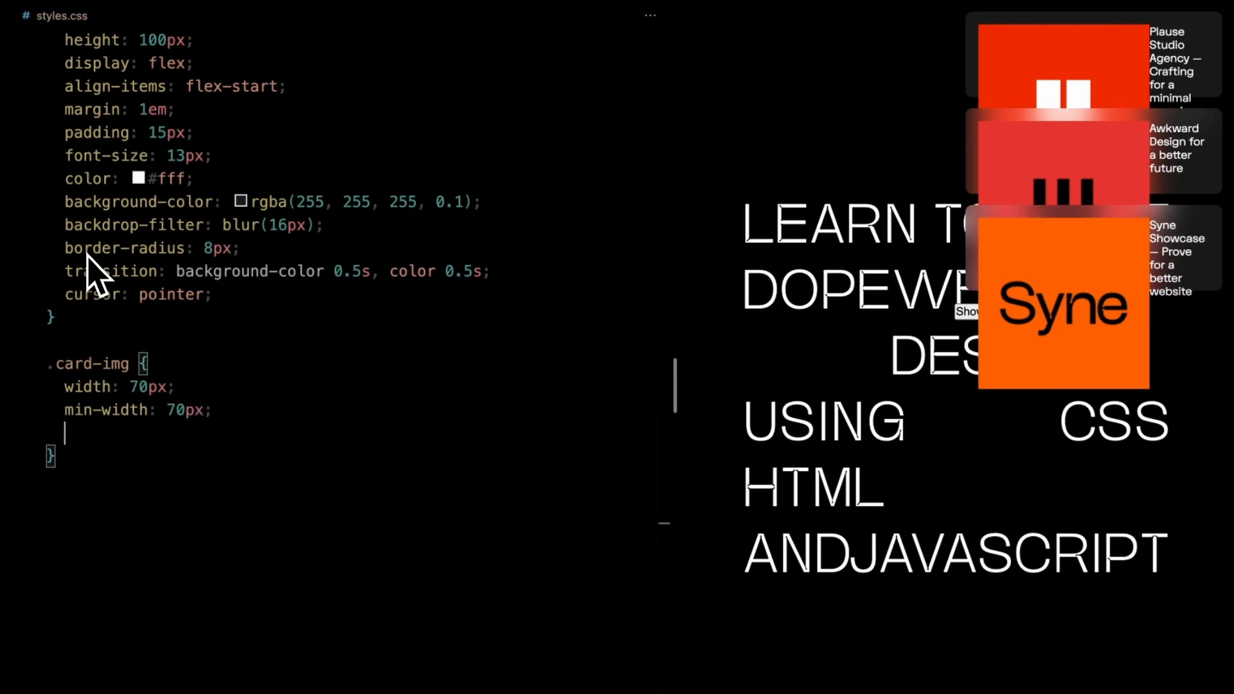
text(height: 70px;)
text(border-radius: 6px;)
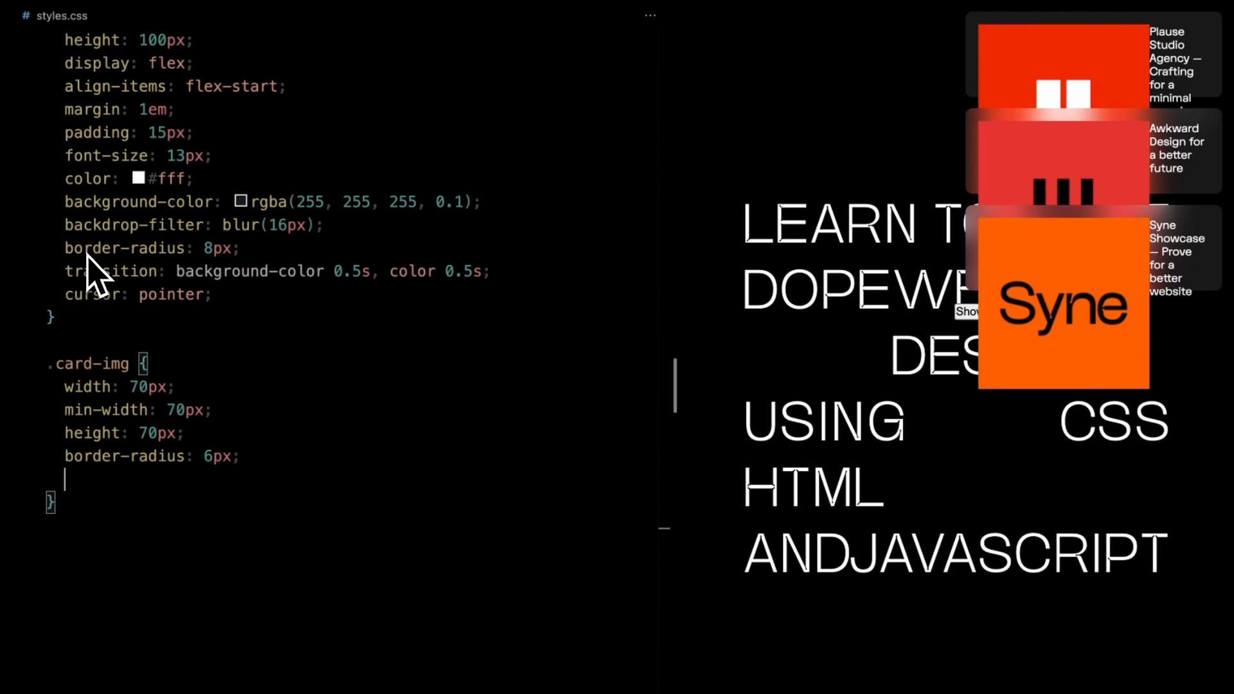
text(overflow: hidden;)
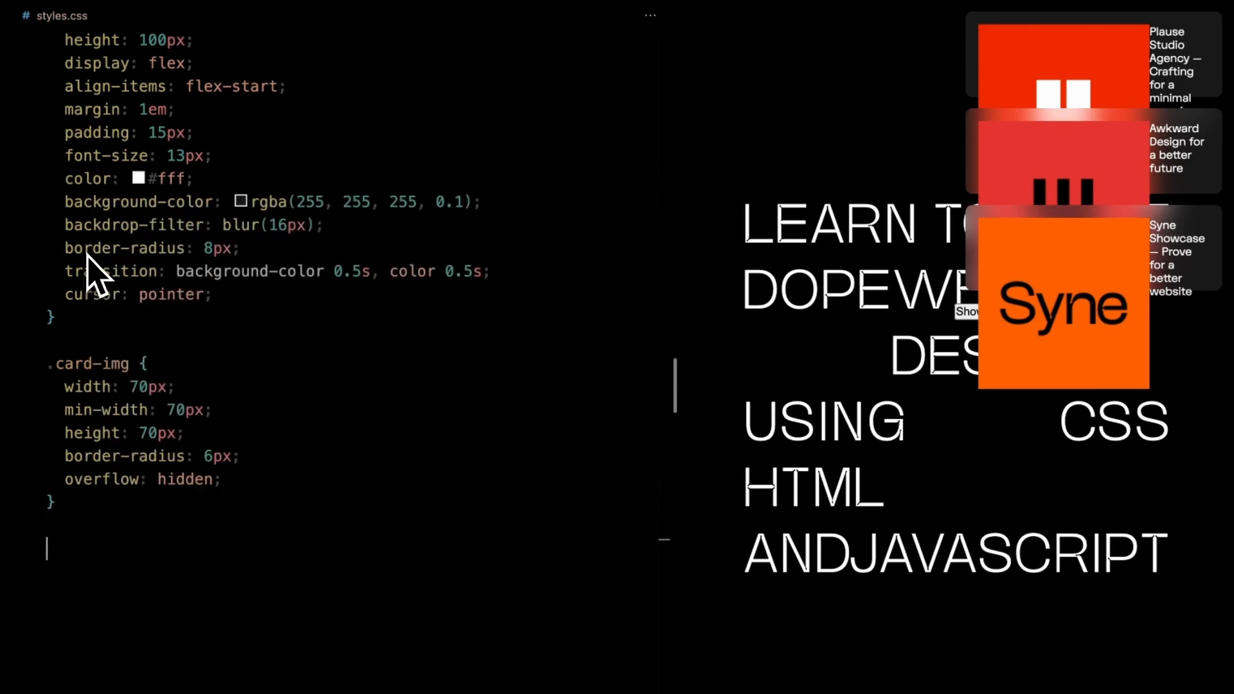
text(.card-img img {)
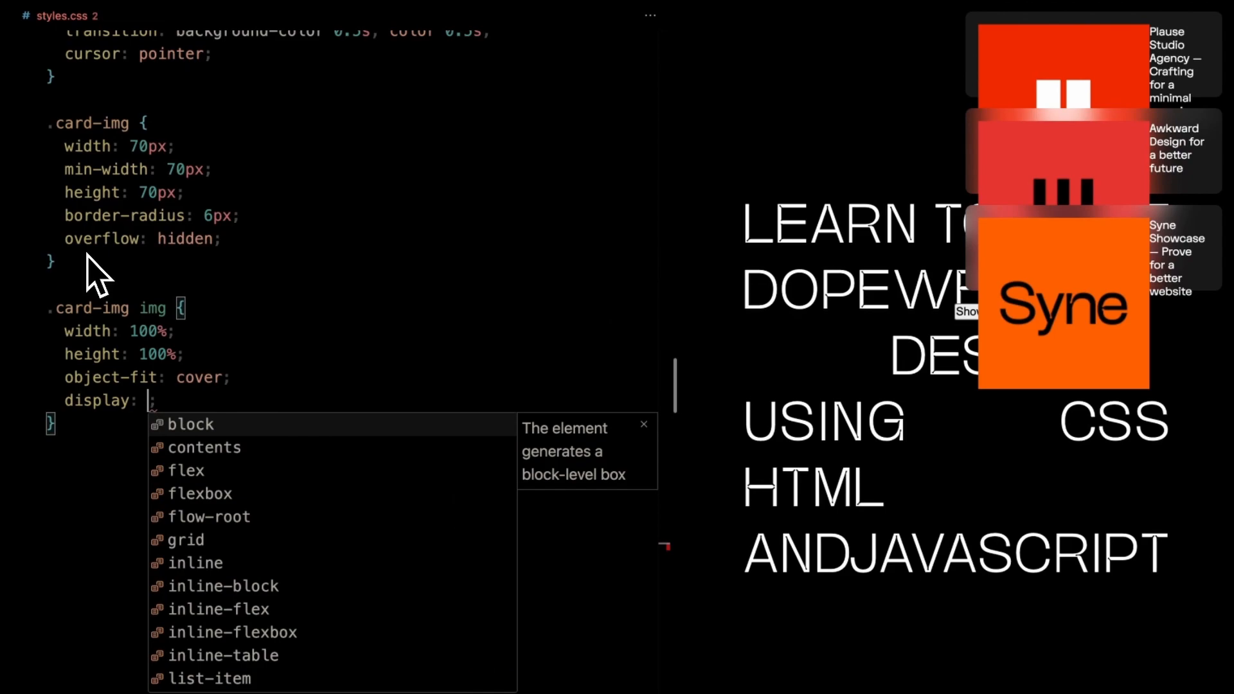
text(inline-block;)
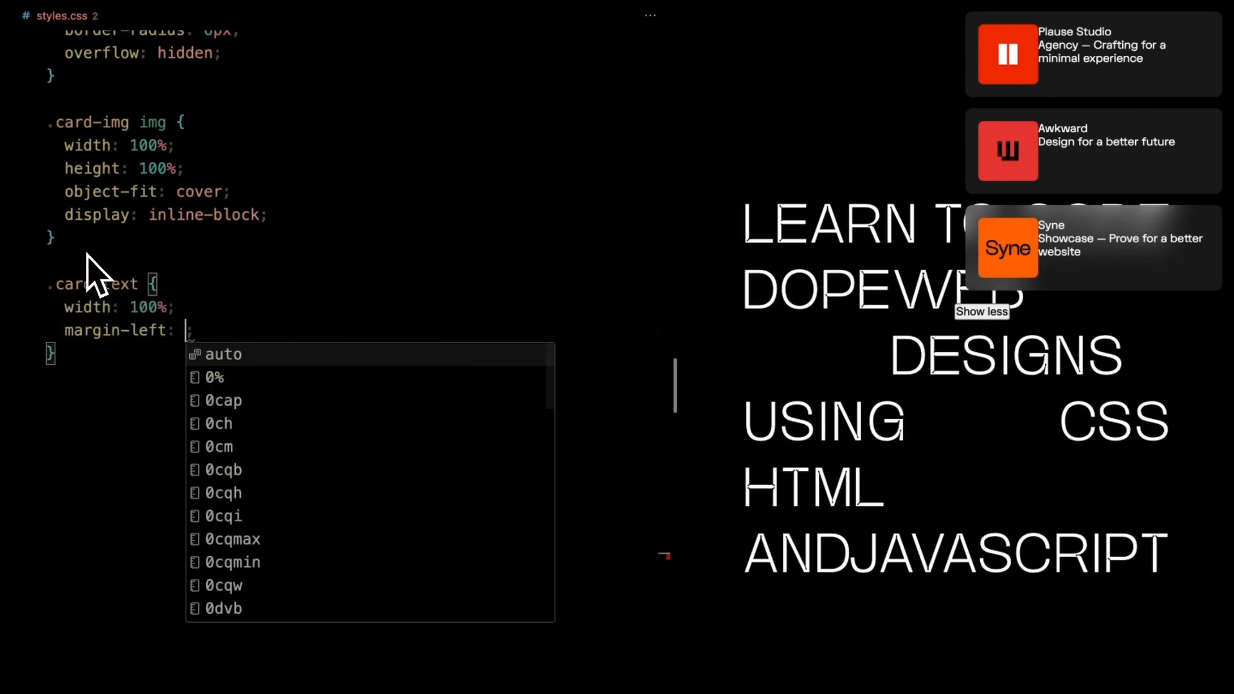
text(16px)
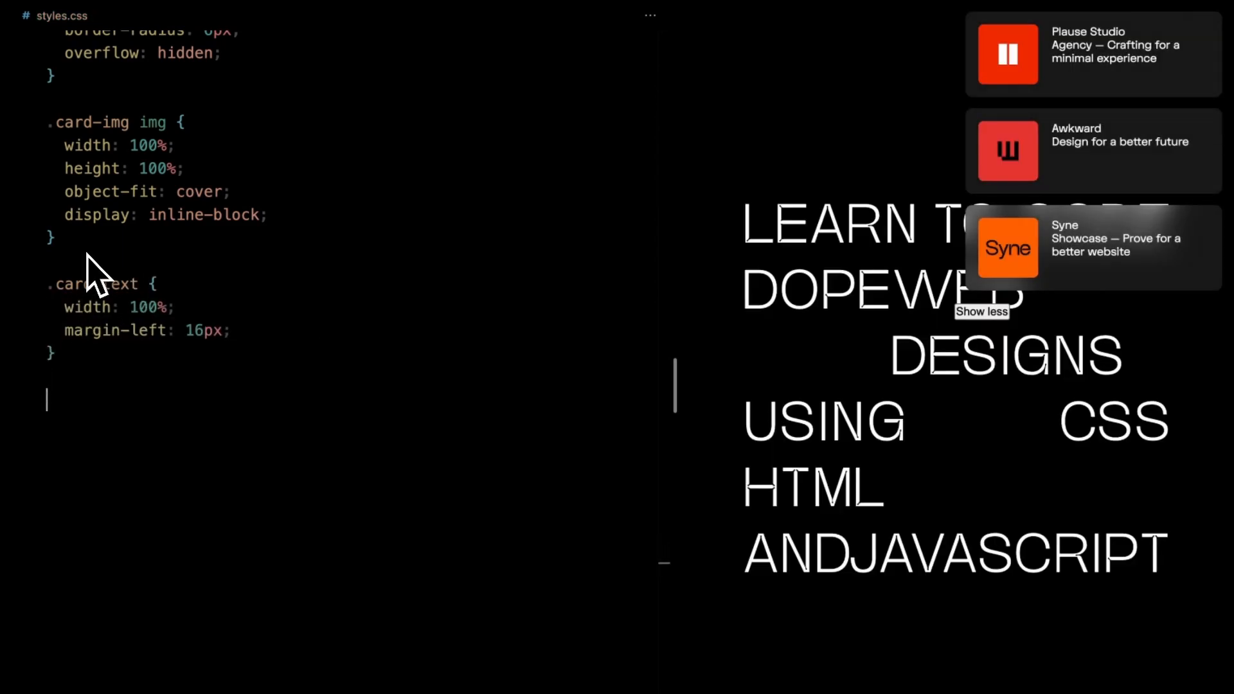
Step: Add .card-title margin 4px 0 and grey #8f8f8e .card-info colour
text(.card-title {)
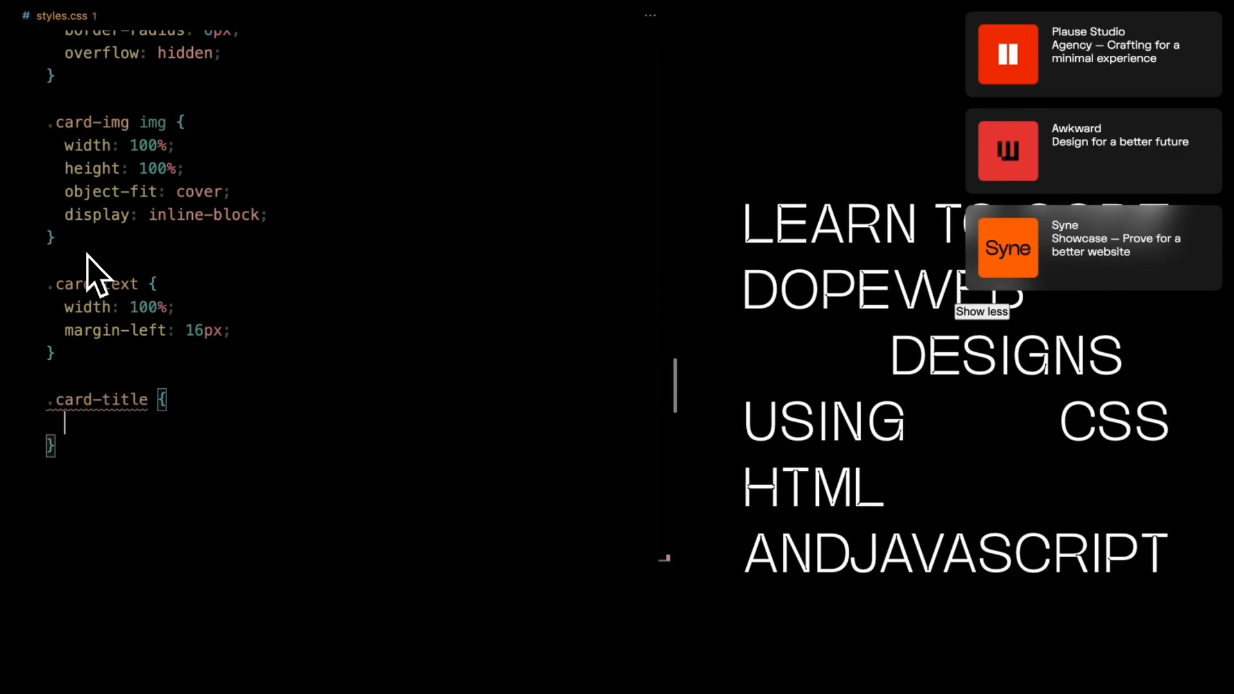
text(margin: 4px 0;)
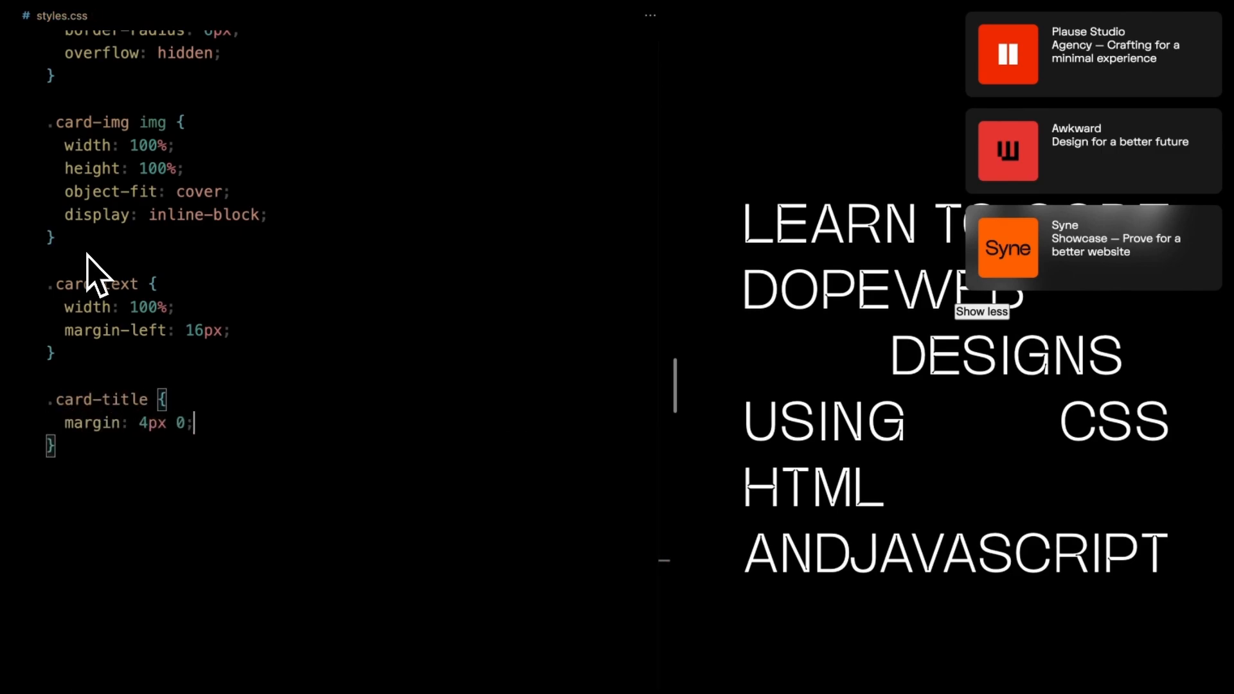
text(color: #8f8f8e;)
text(.toggle {)
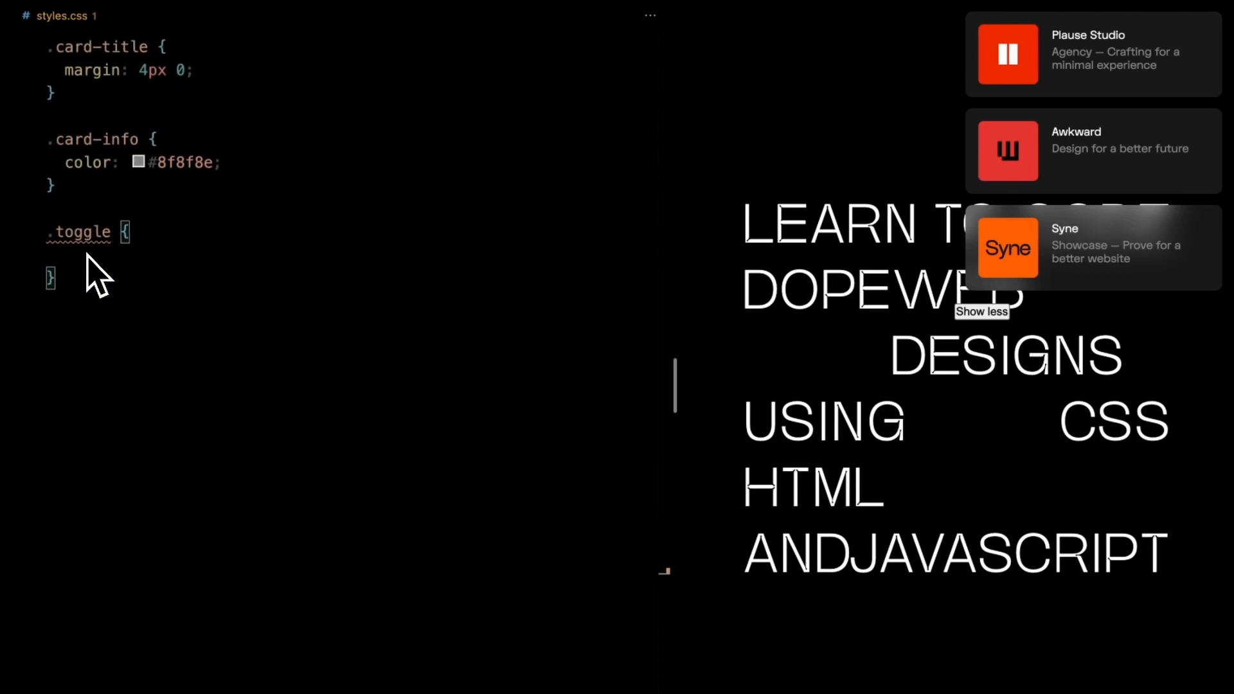
Step: Right-align .toggle and give its button a #2a2a2a background with white text
text(position: relative;)
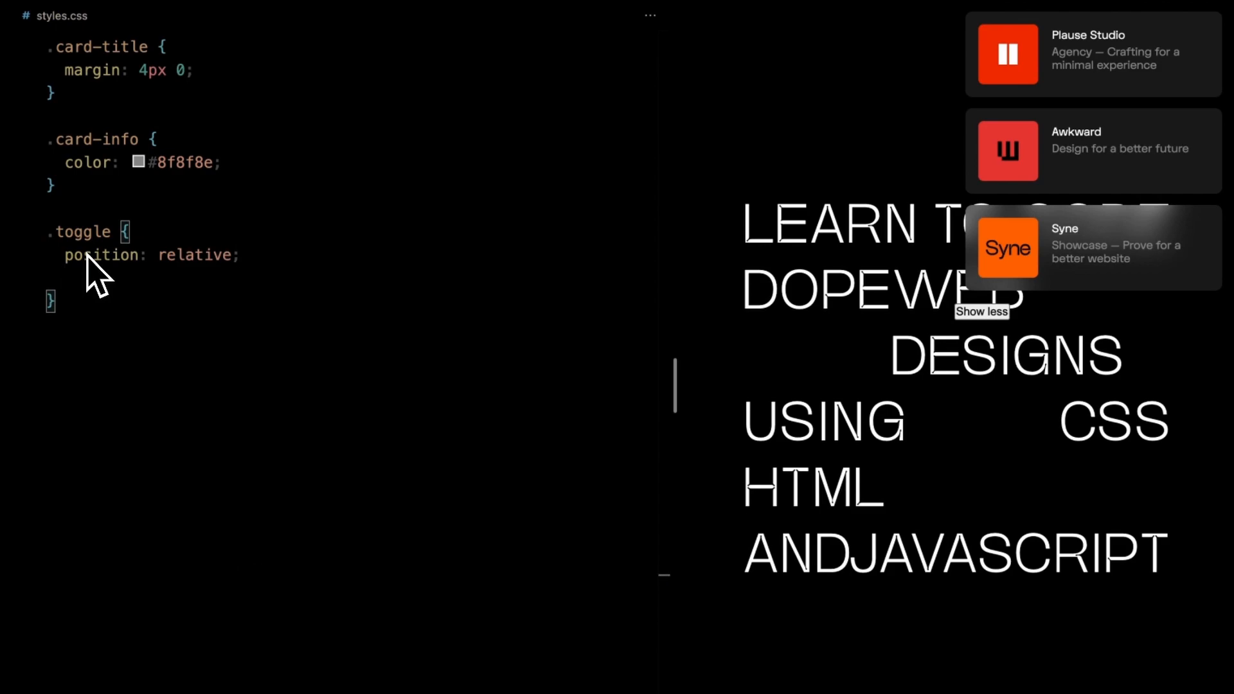
text(justify-content: flex-end;)
text(outline: none;)
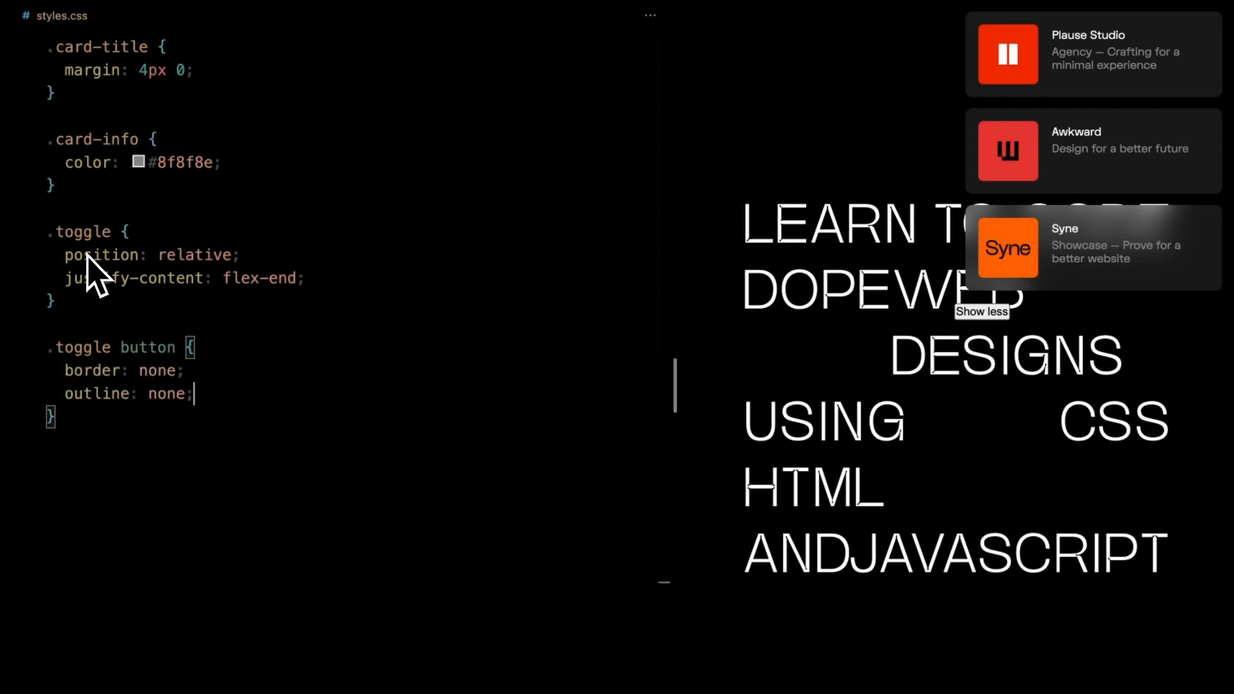
text(background: ;)
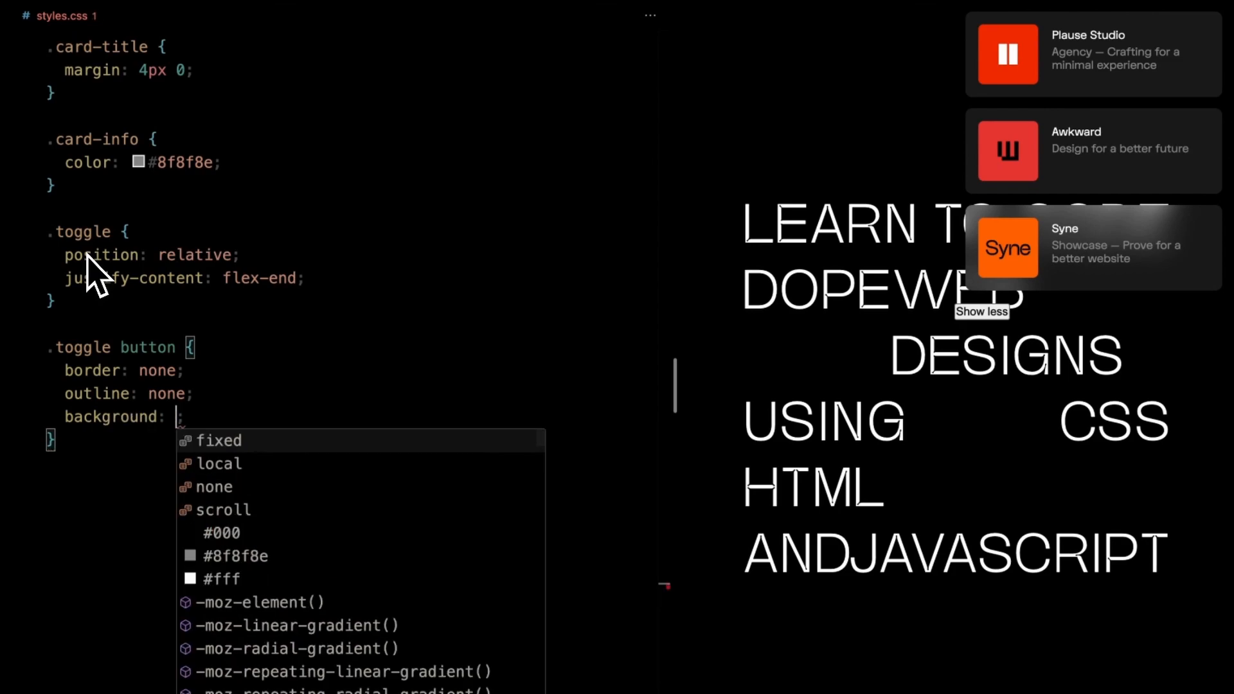
text(#2a2a2a)
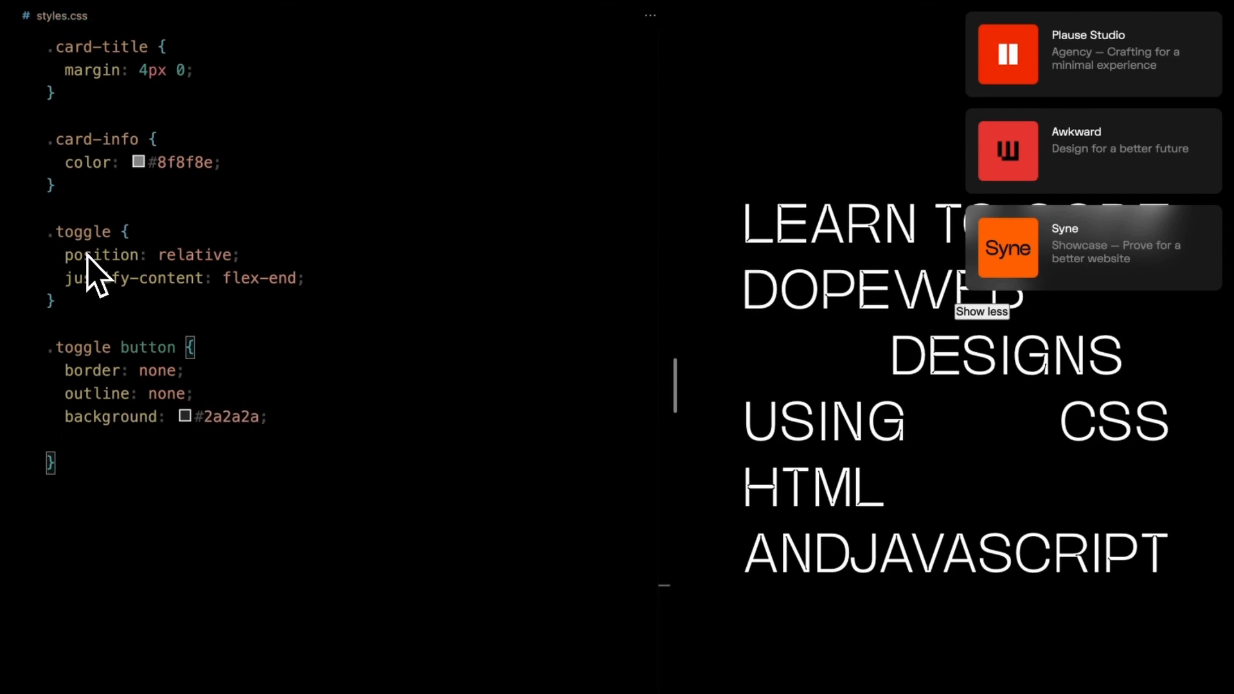
text(color: #fff;)
text(padding: 10px 16)
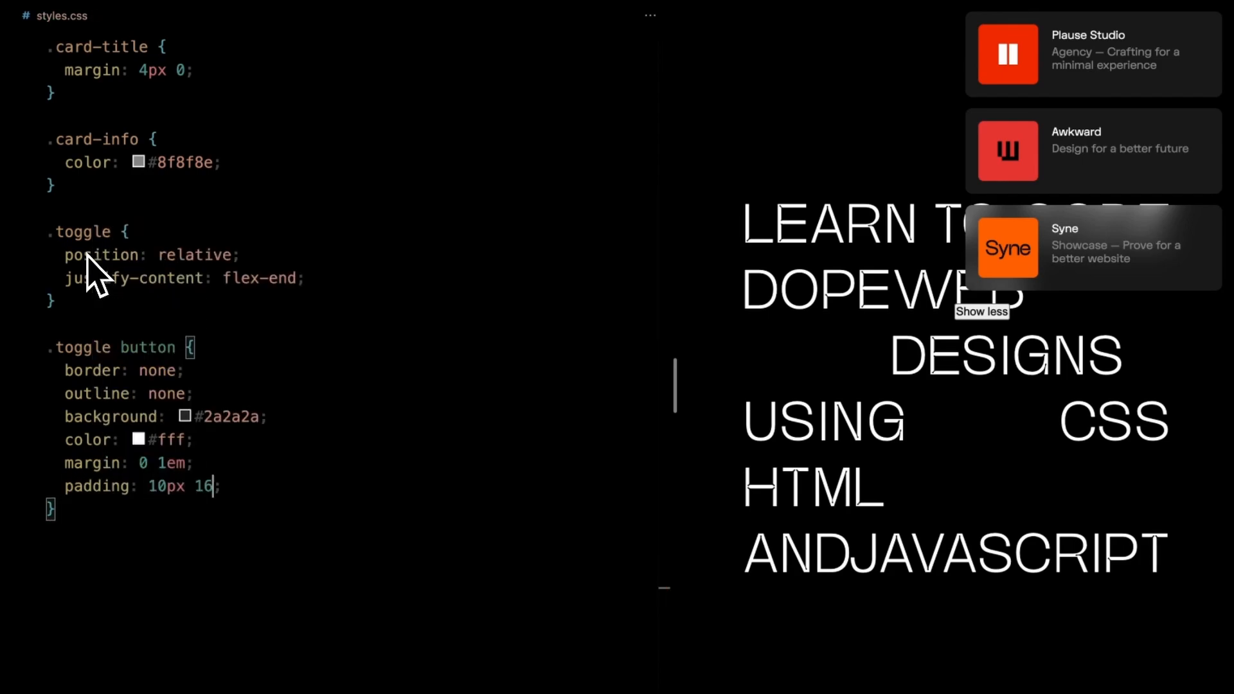
Step: Add border styling, 0.3s colour transitions, pointer cursor and a button hover rule
text(border-radius: 20px;)
text(transition: background;)
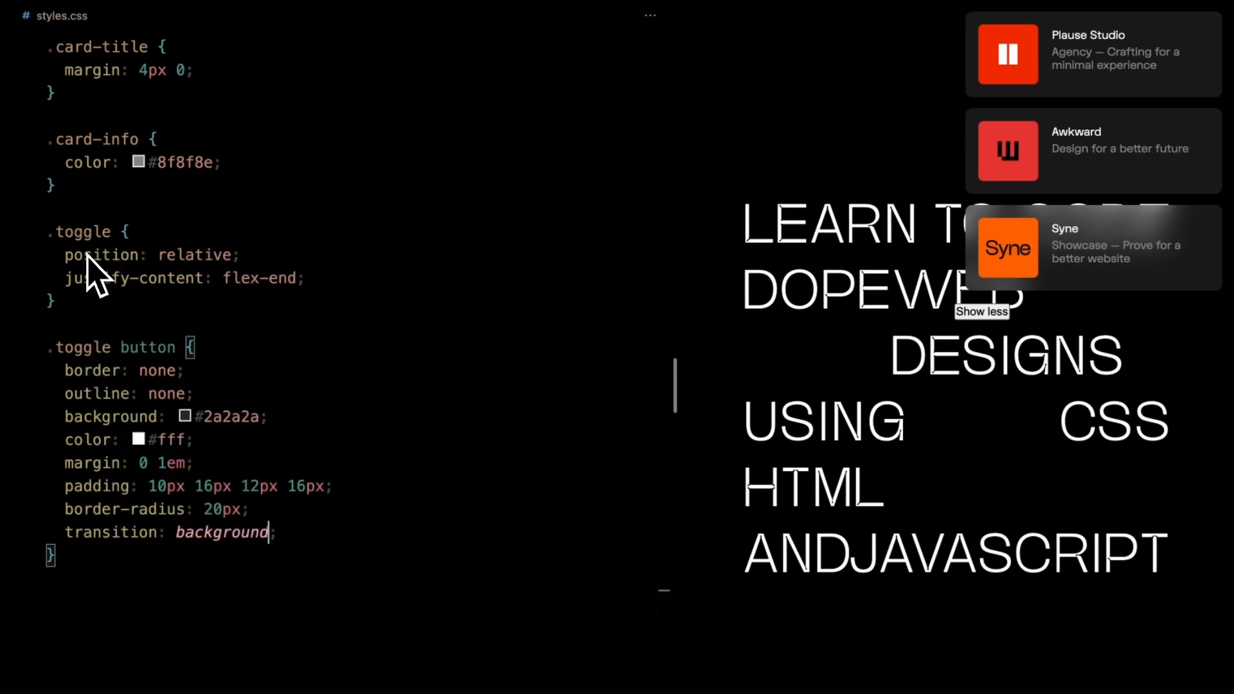
text(-color 0.3s,)
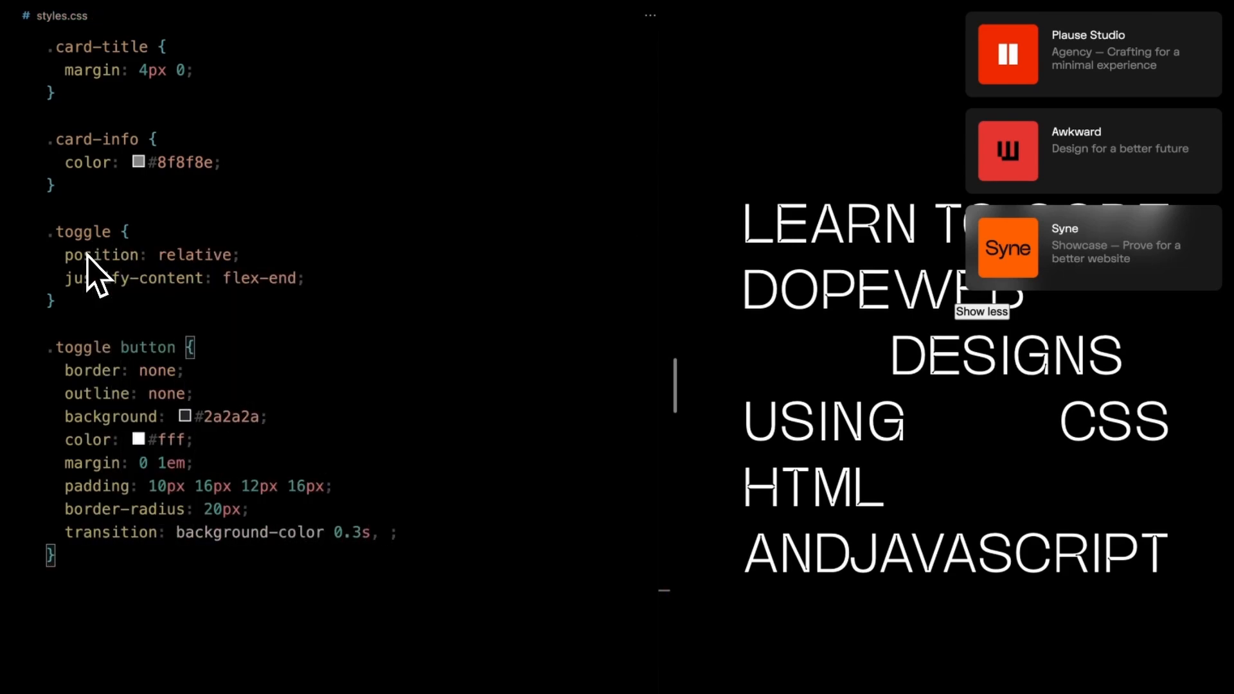
text(cursor: pointer;)
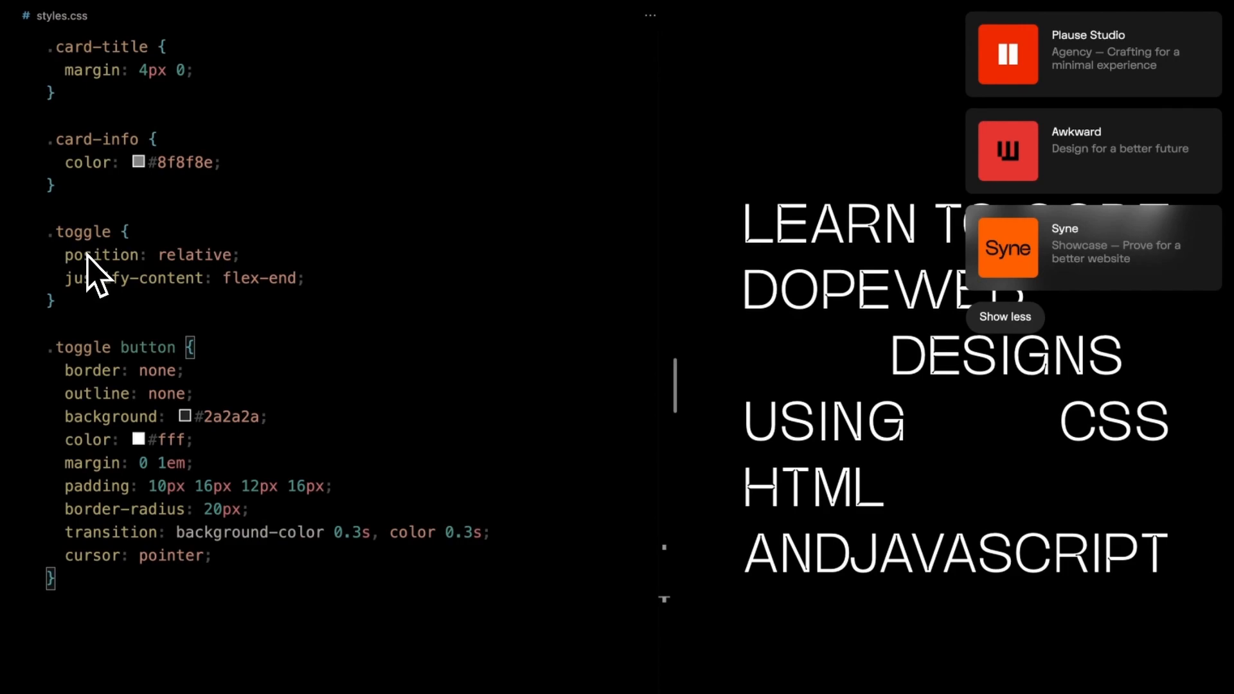
text(button:hover {)
text(background: #fff;)
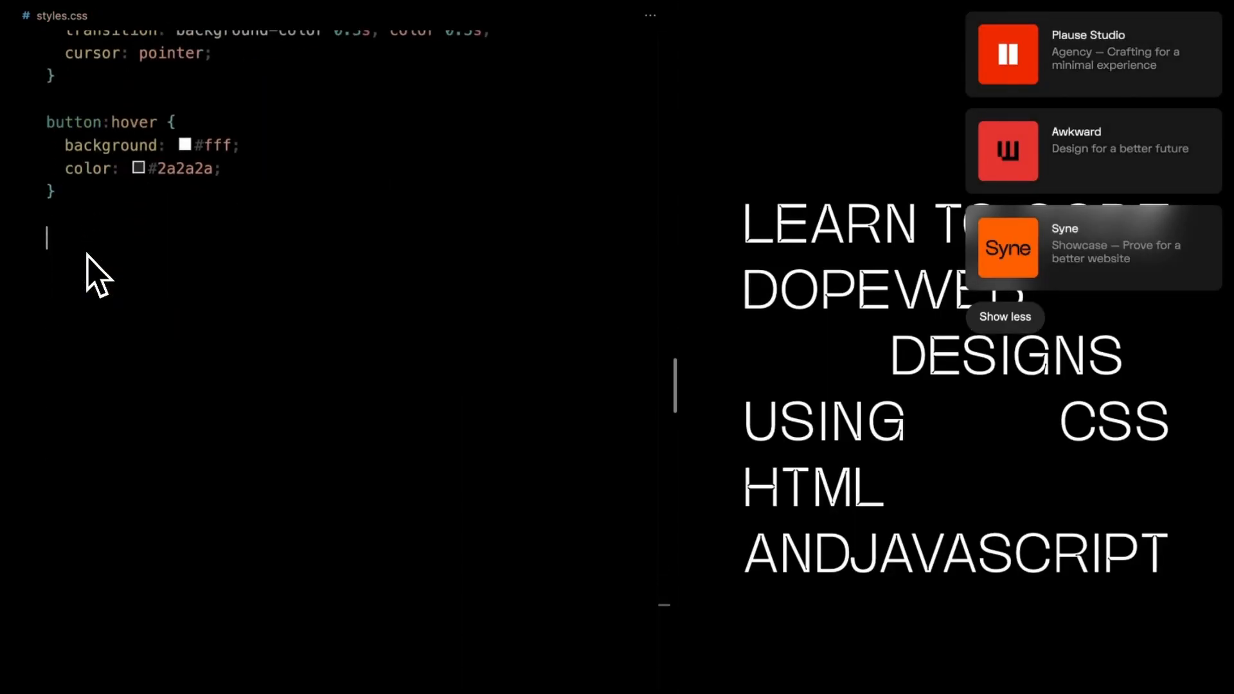
Step: Give #card-1 to #card-3 negative top offsets like -100px and hide .toggle
text(#card-1 {)
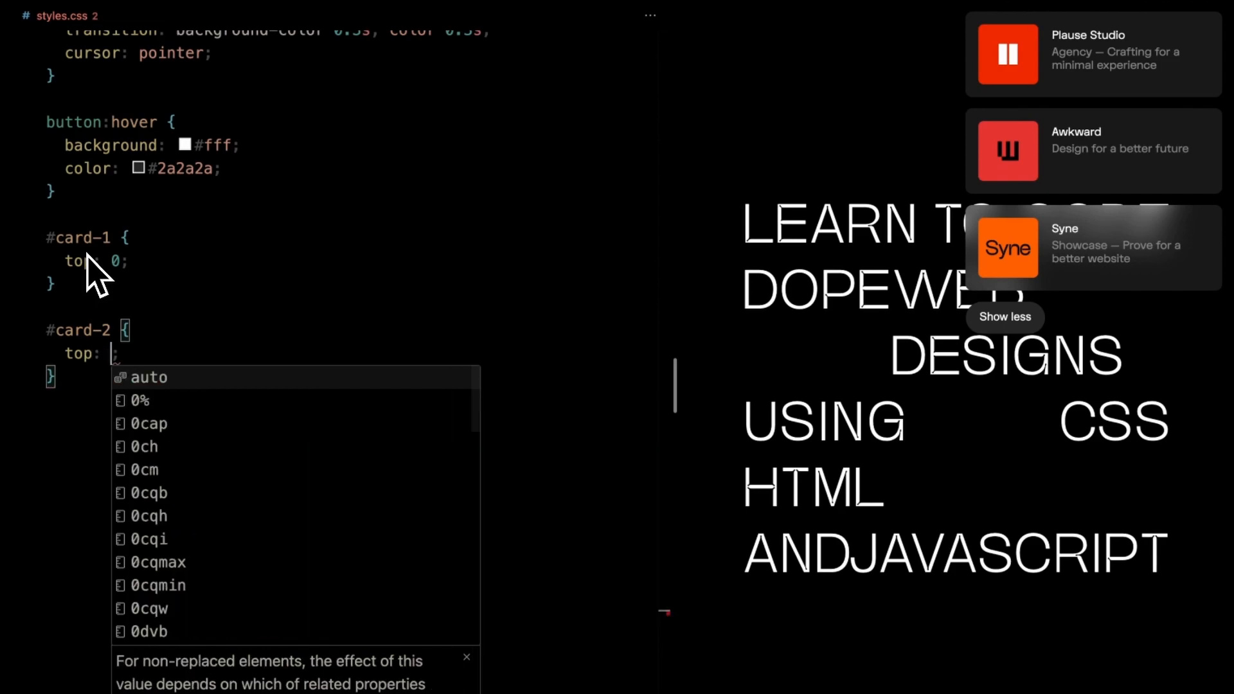
text(-100px)
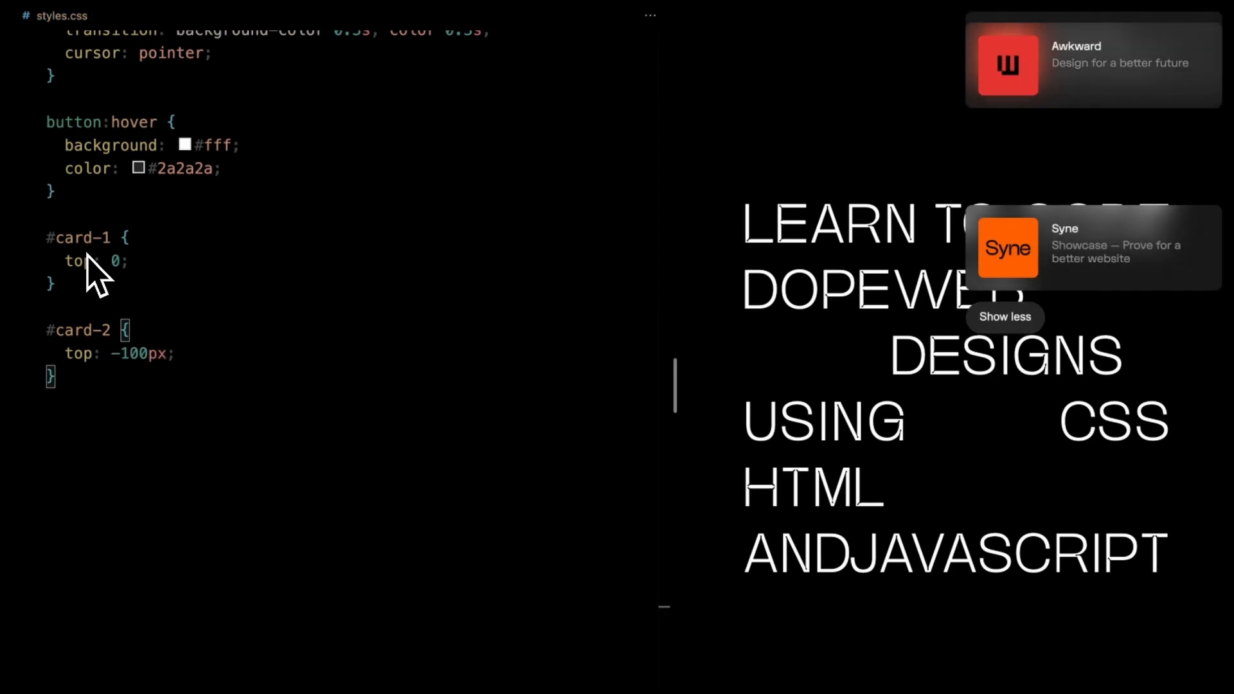
text(#card-3 {)
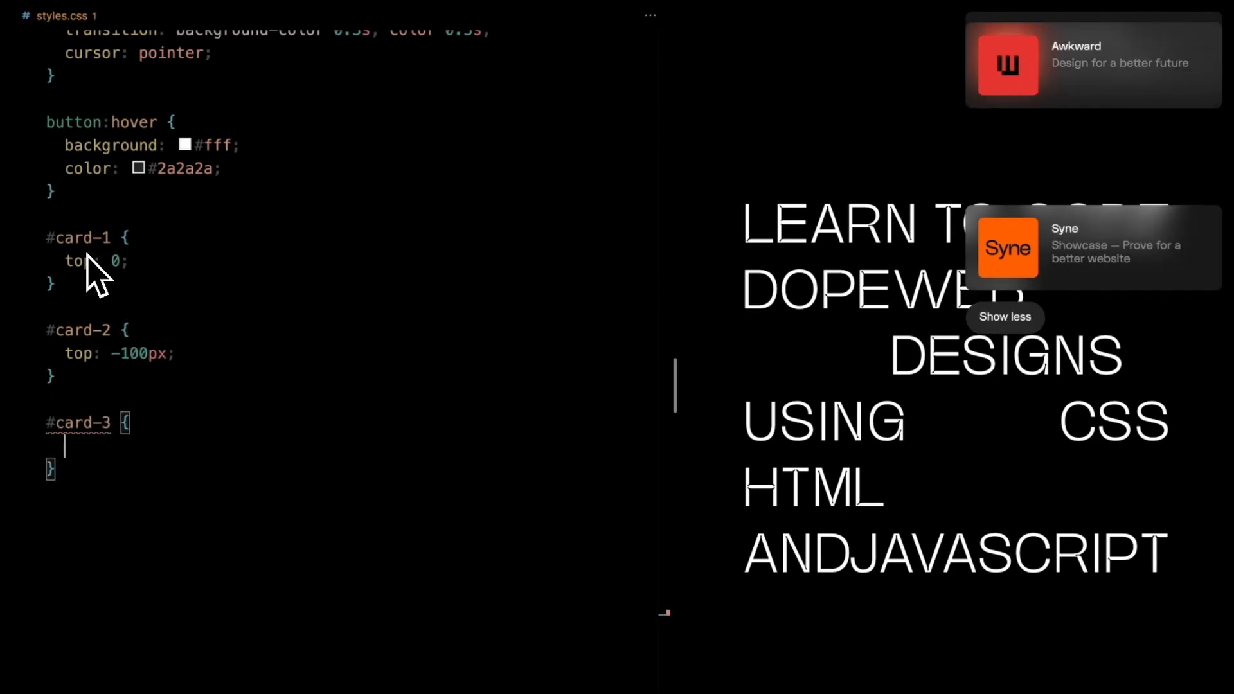
text(top: -)
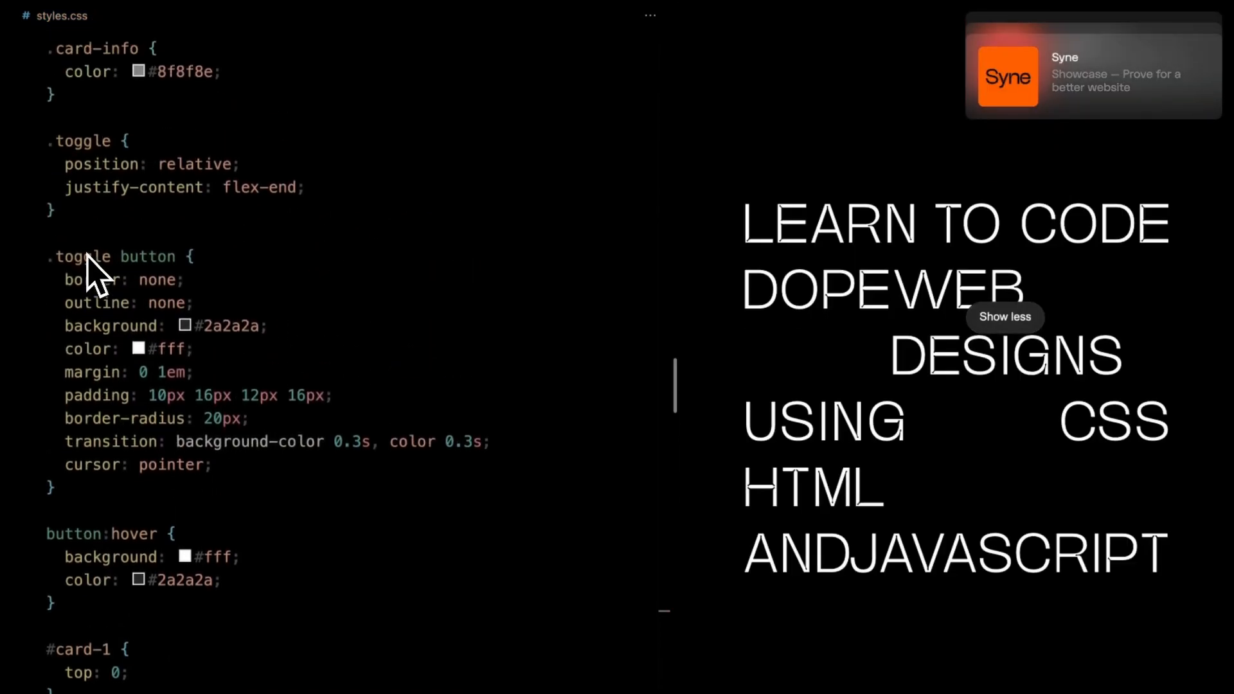
text(display: none;)
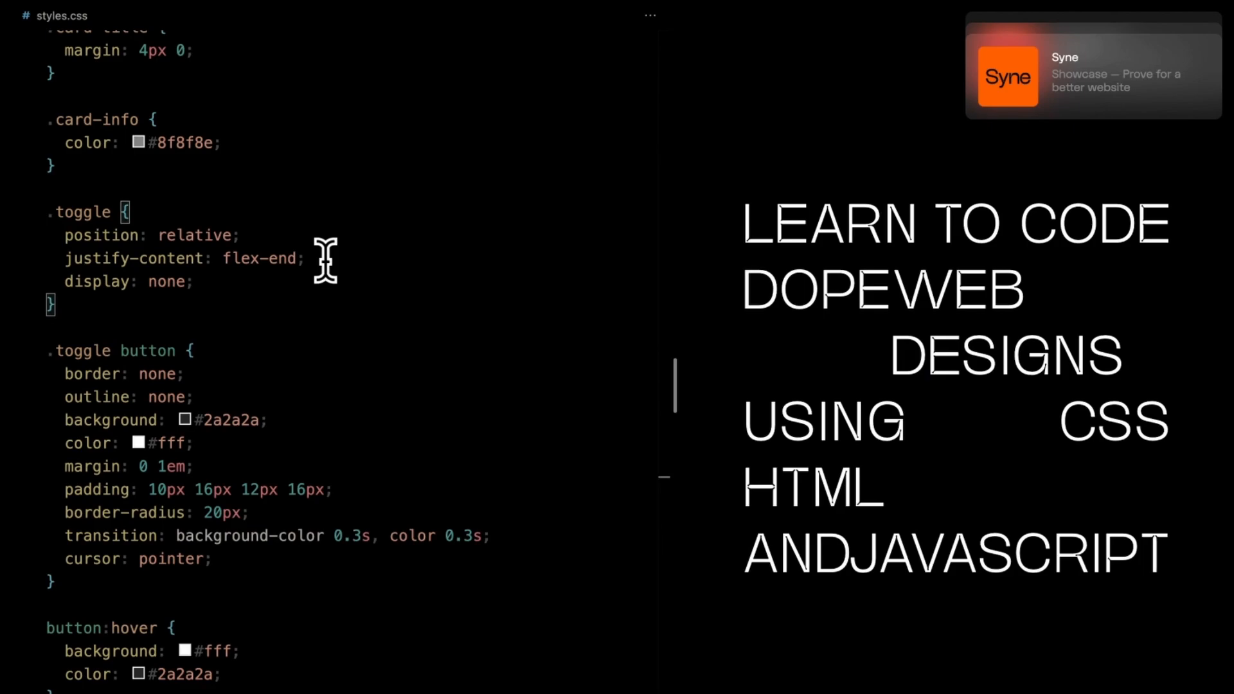
Step: Add isCardOpen and a card-3 click handler animating cards, toggleDiv and 20px content blur
click(119, 14)
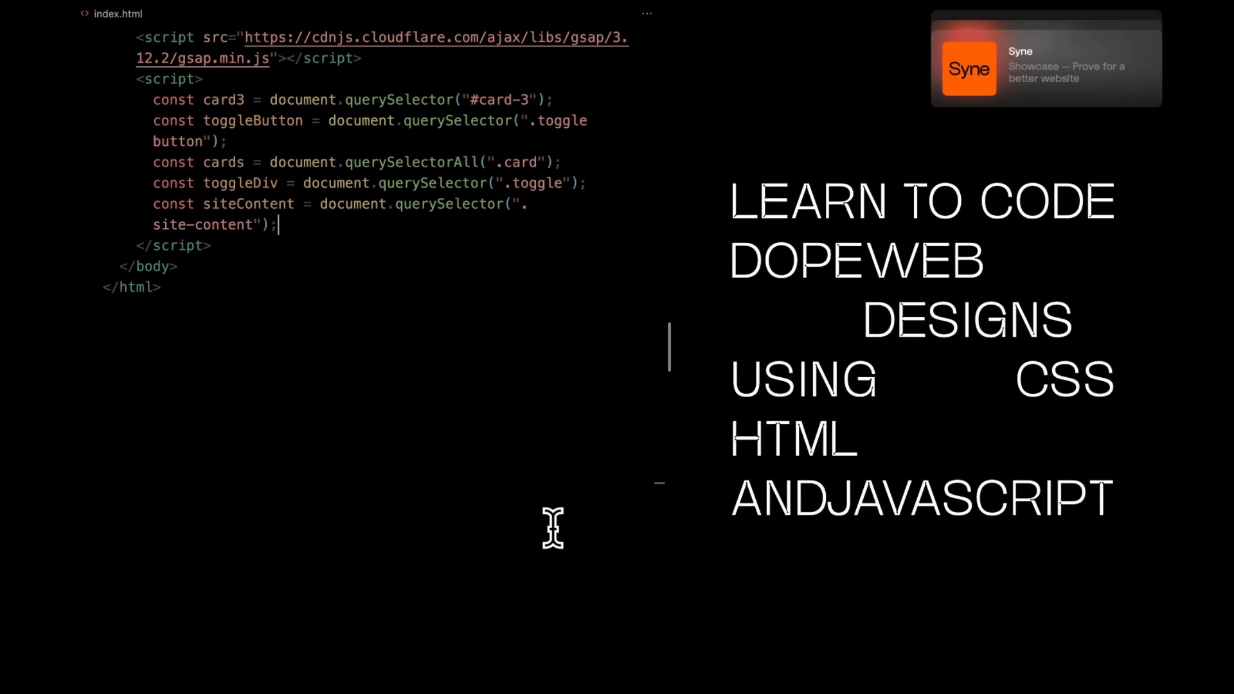
key(enter)
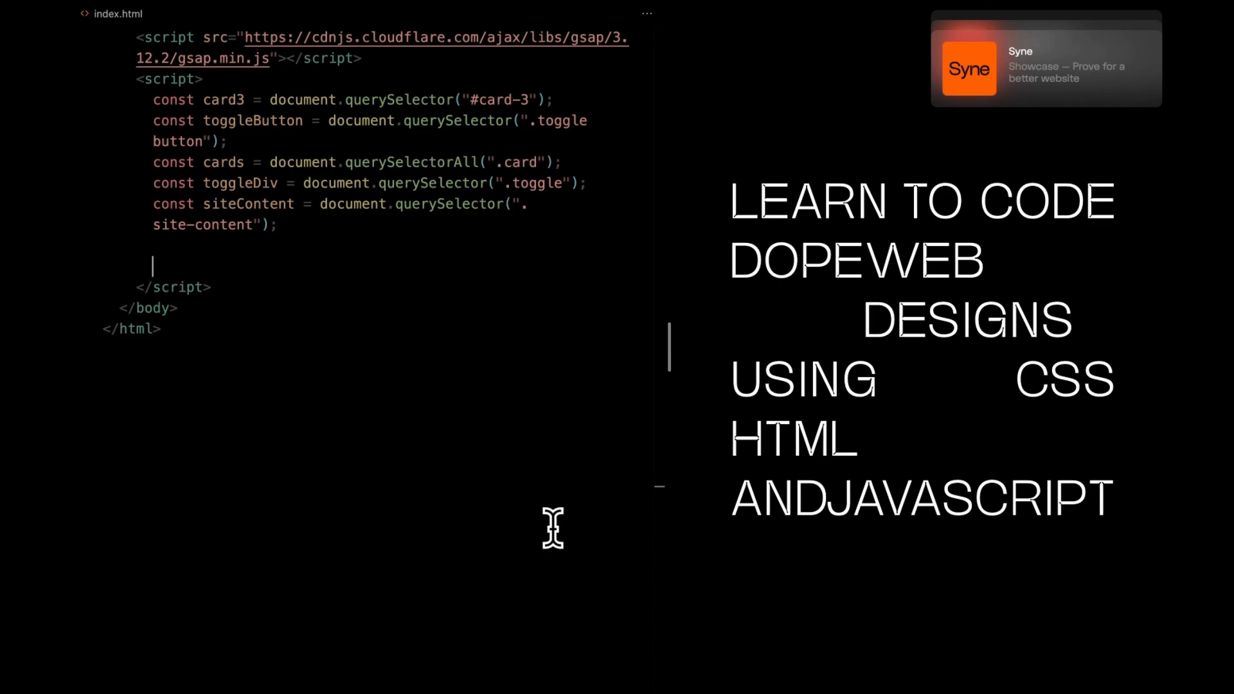
text(let isCardOpen = false;)
text(card3.addEventListener("click", () => {)
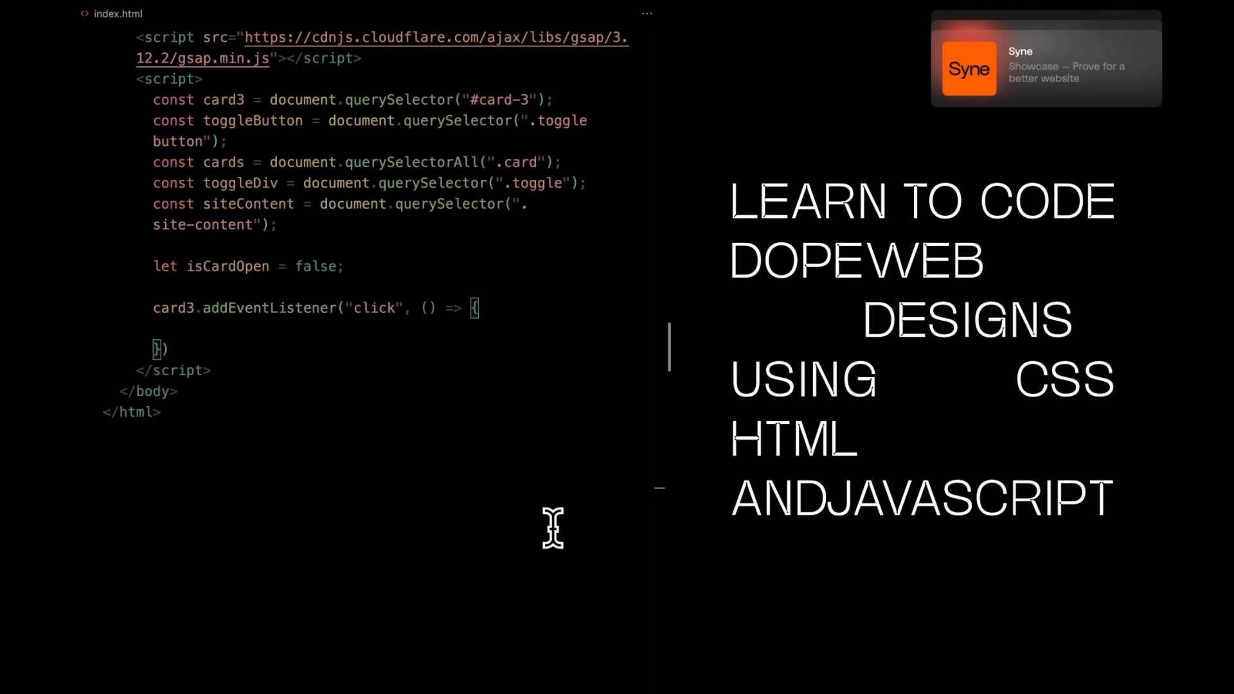
text(gsap.to(cards, {)
text(});)
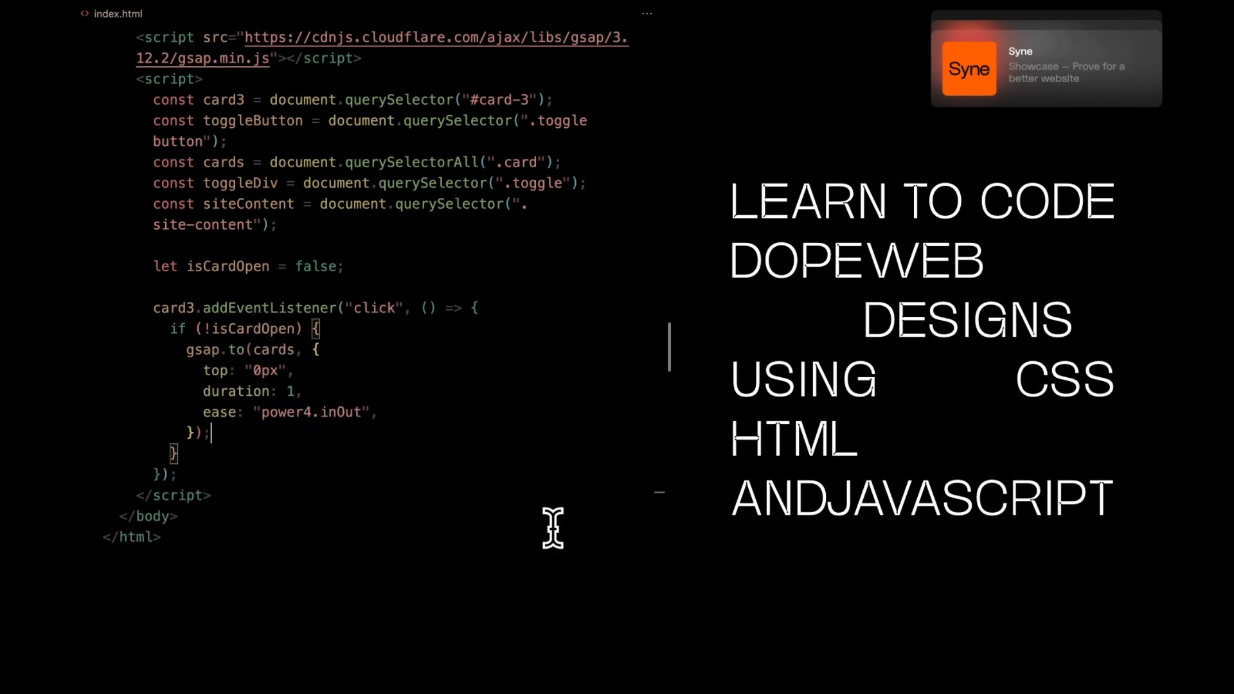
text(gsap.to(toggleDiv, {)
text(f)
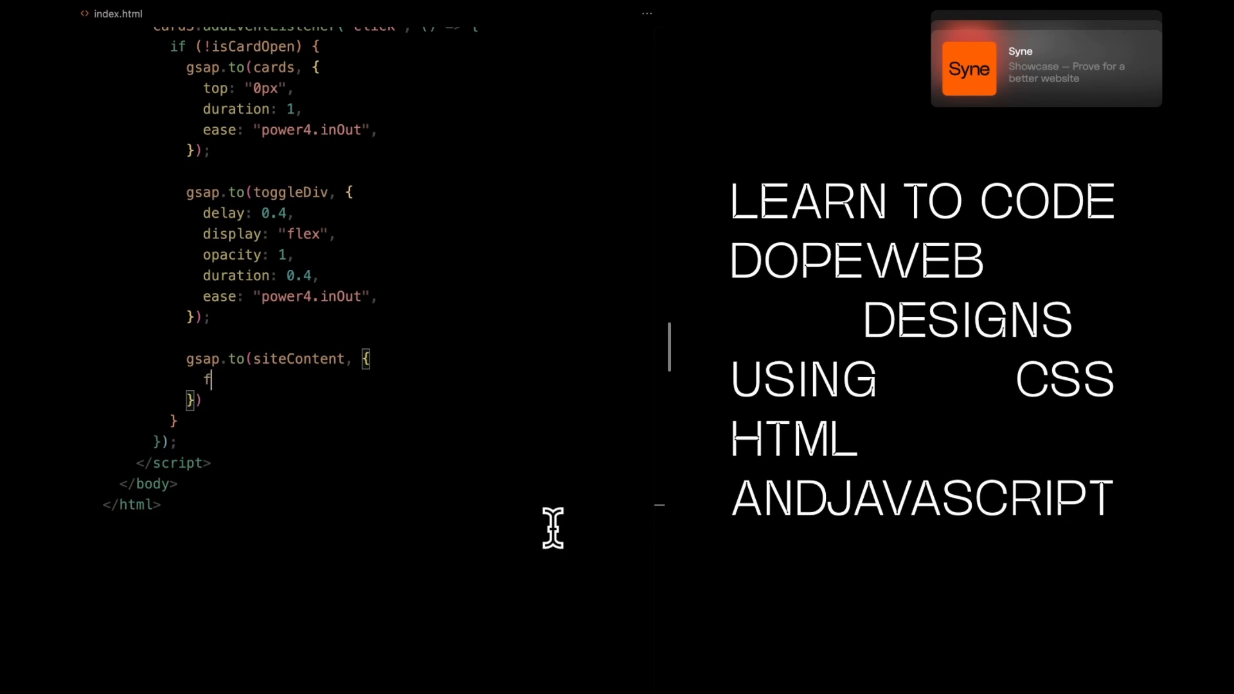
text(ilter: "blur(20px)")
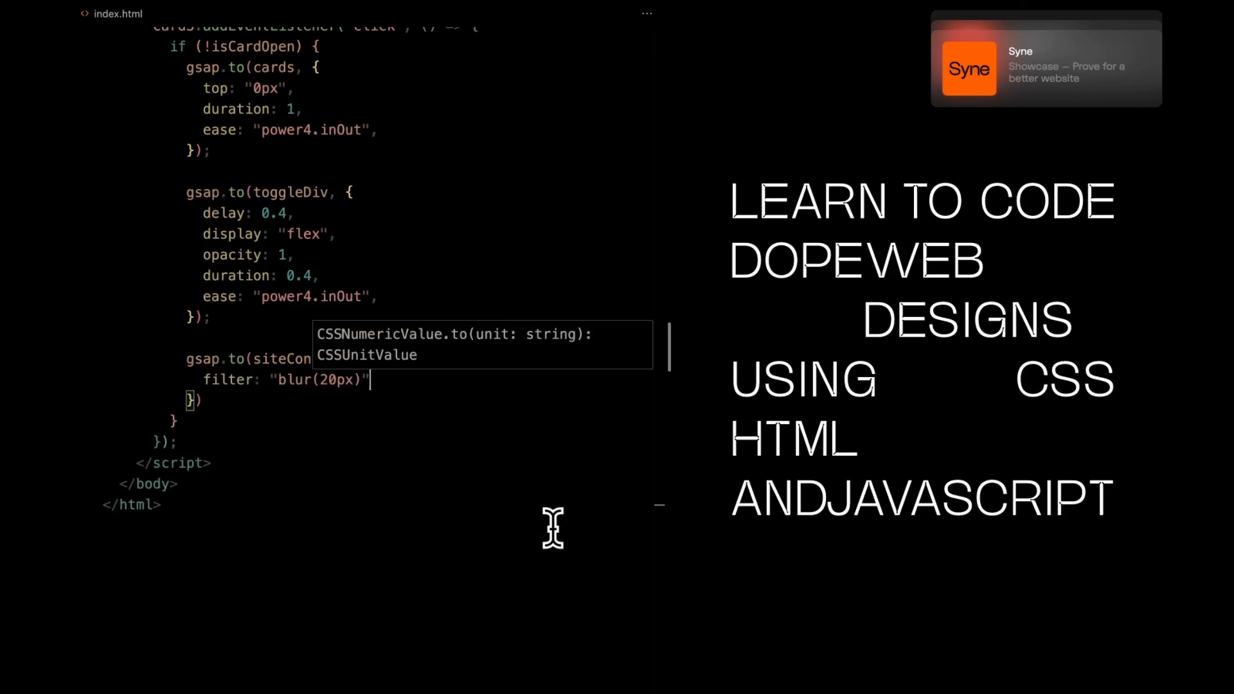
text(ease: "power4.inOut",)
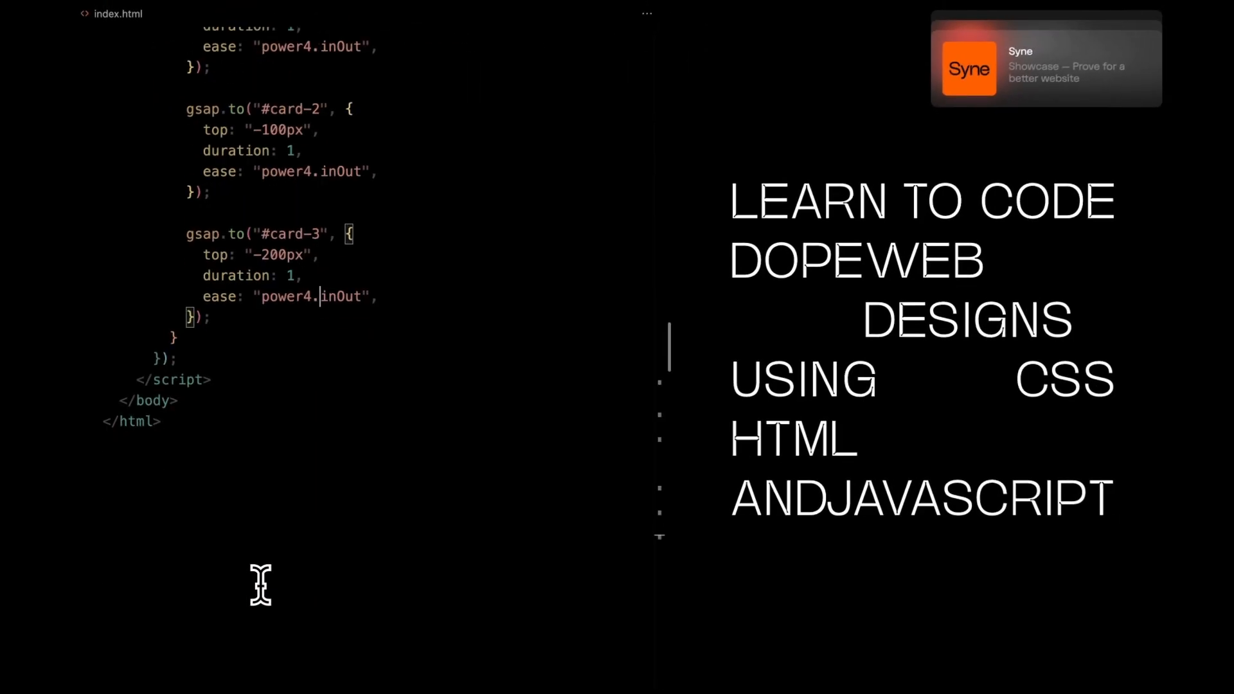
Step: Add gsap.to calls for toggle opacity and site blur filter, then set isCardOpen = false
text(gsap.to(toggle)
text(display)
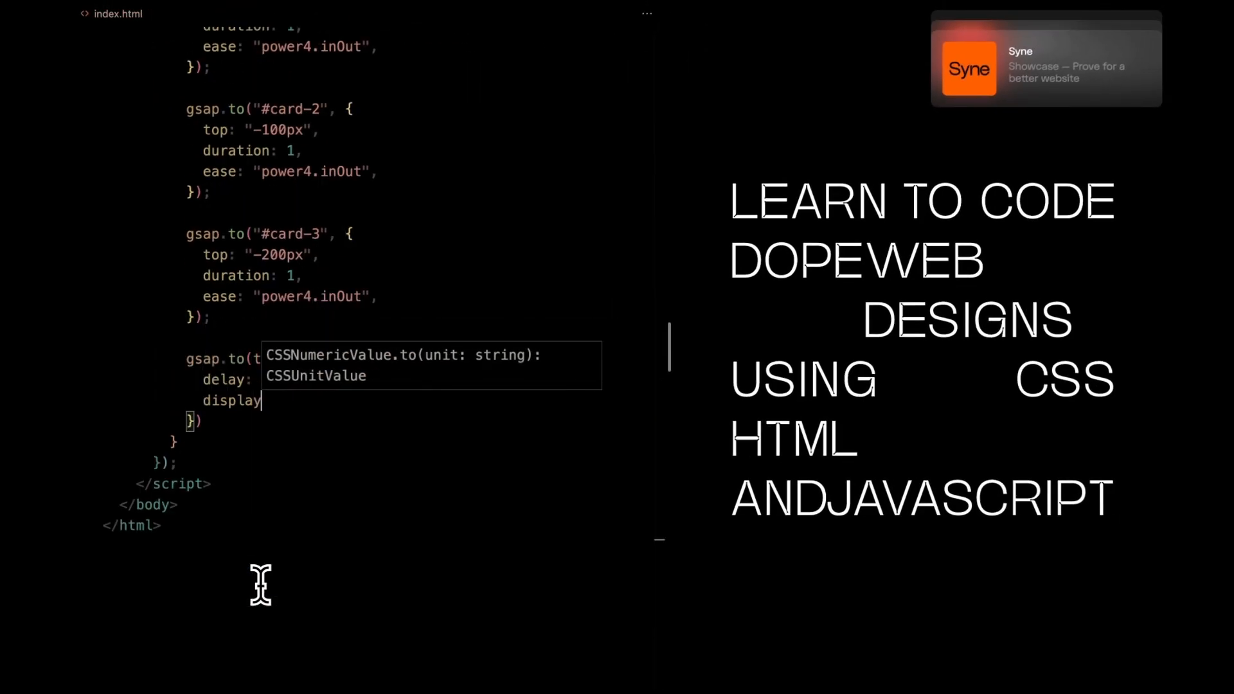
text(opacity: 1,)
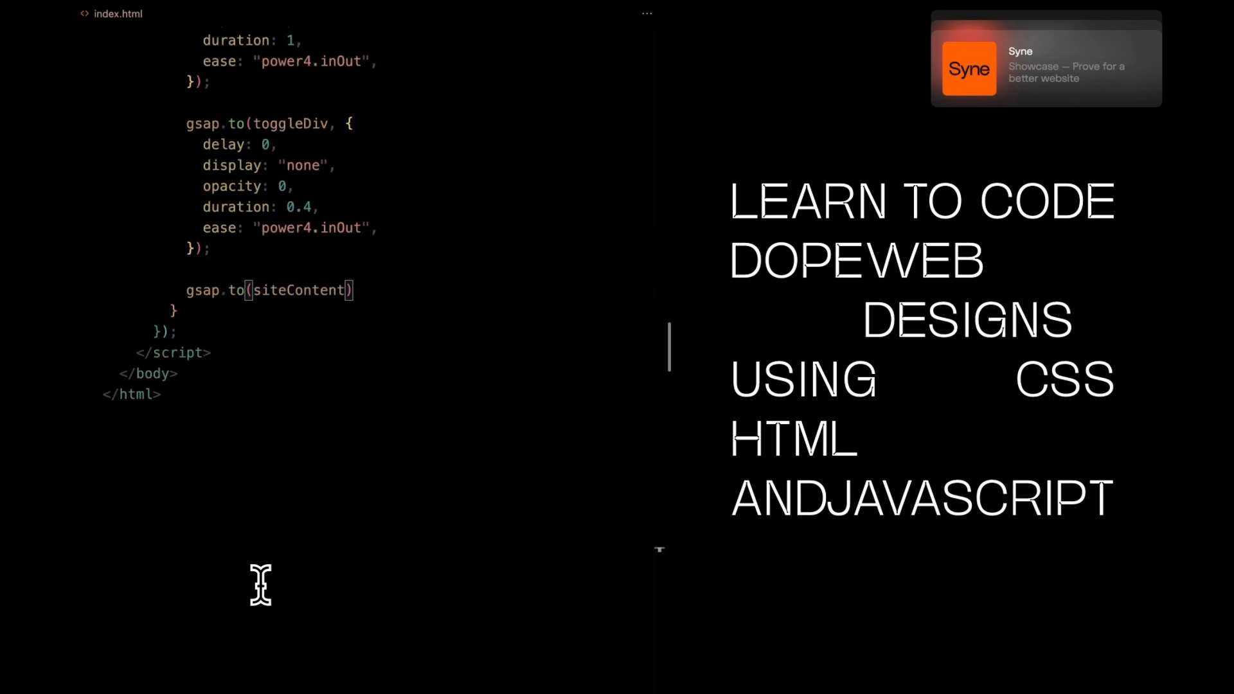
text(filter: "blur()")
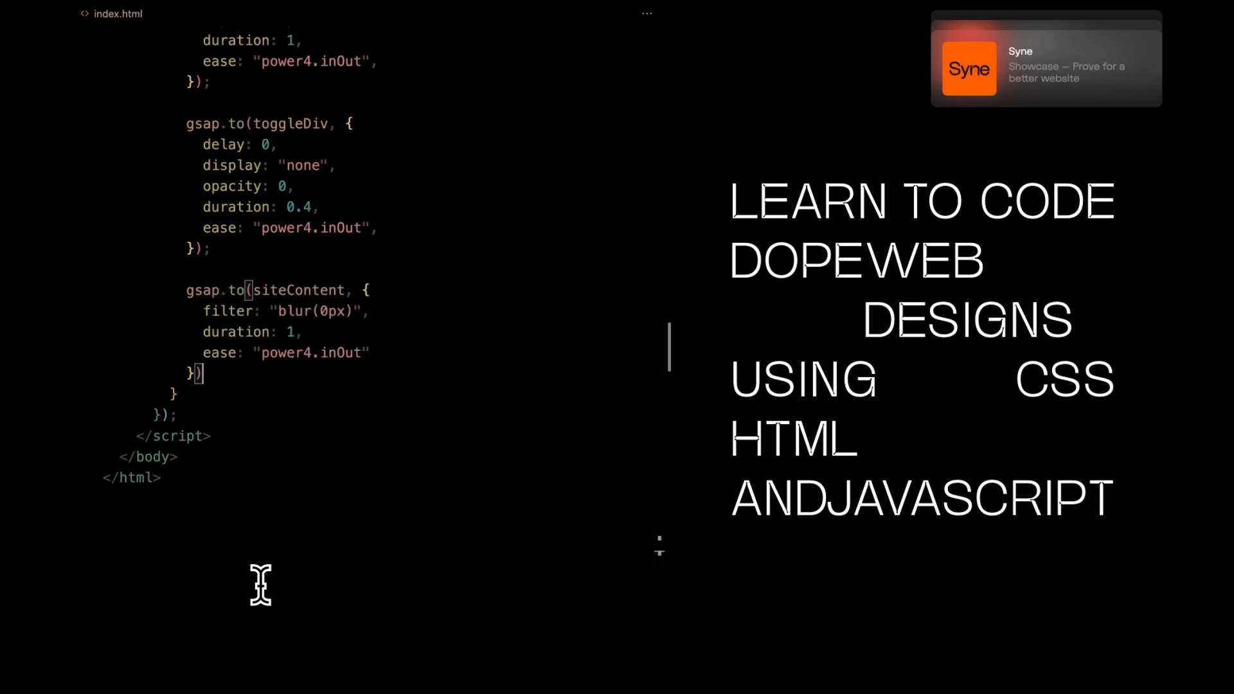
text(isCardOpen = false;)
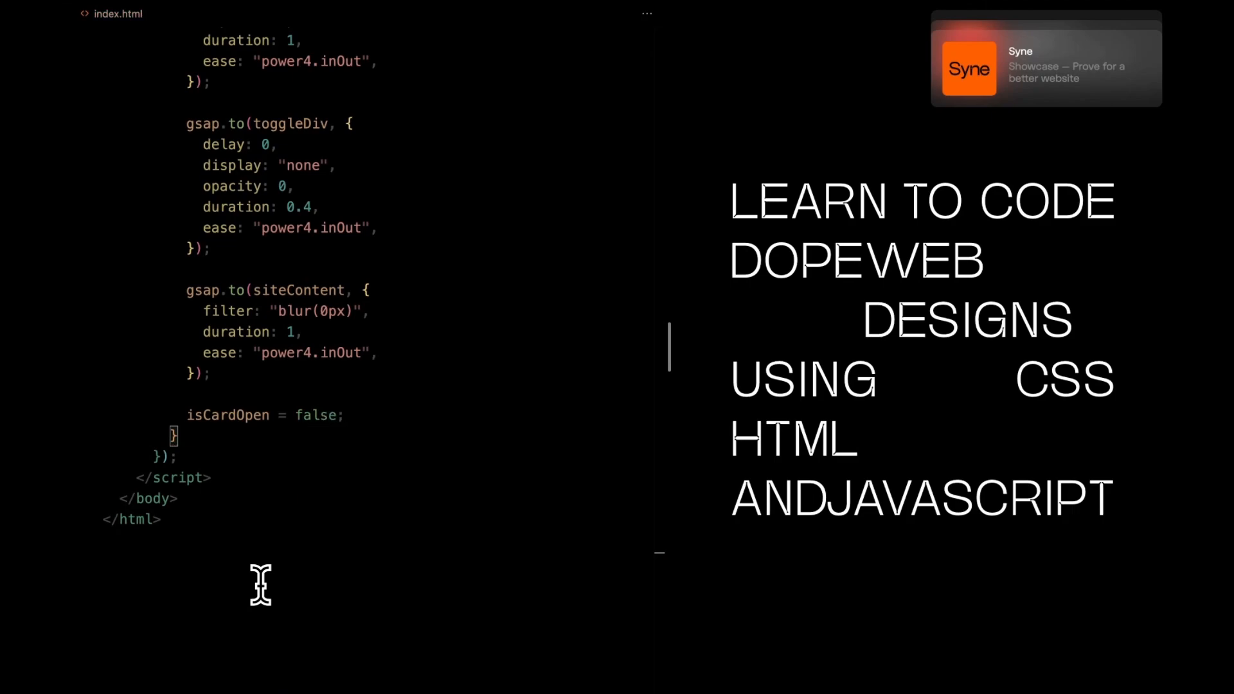